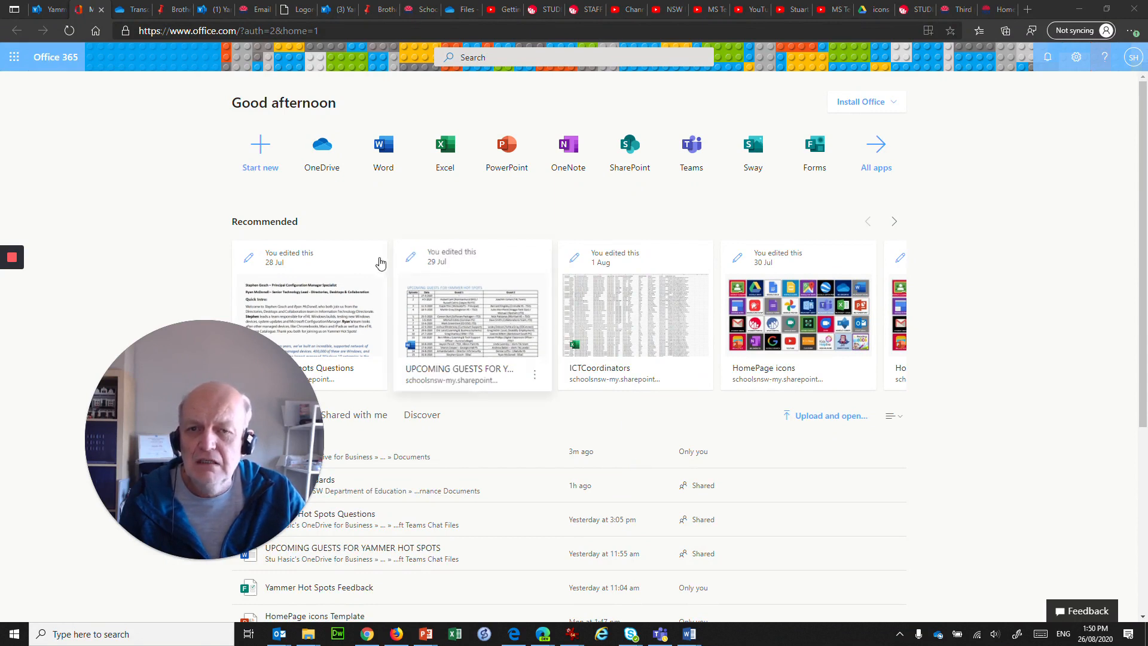
mouse_move(197, 197)
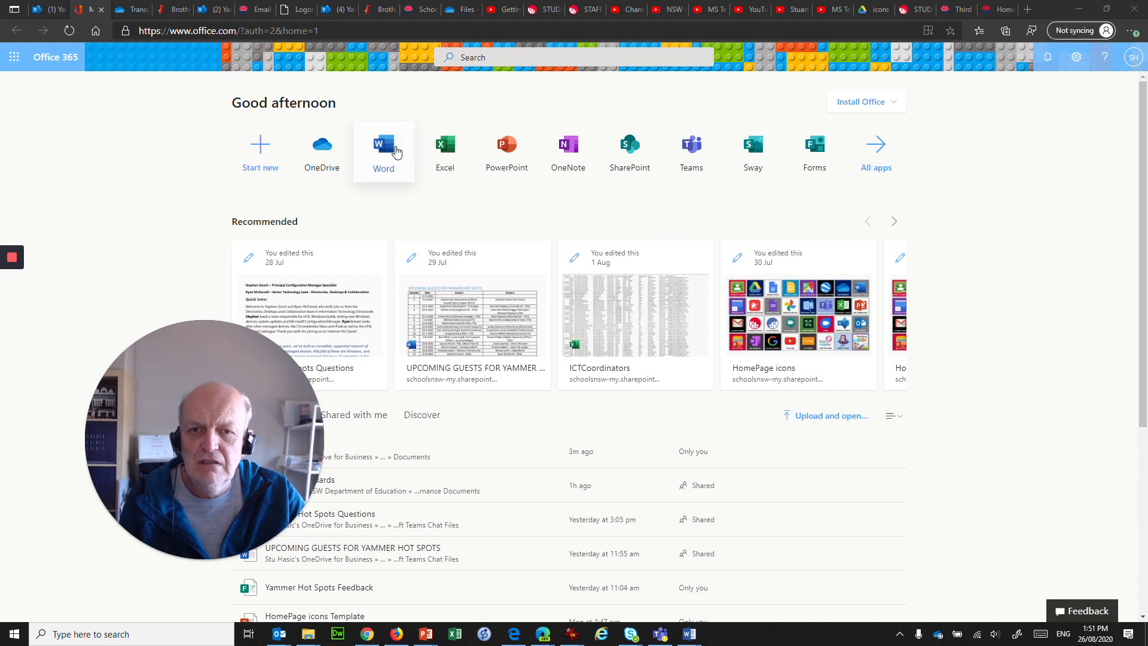
Step: Start a new blank Word document from the Office 365 home page
left_click(384, 145)
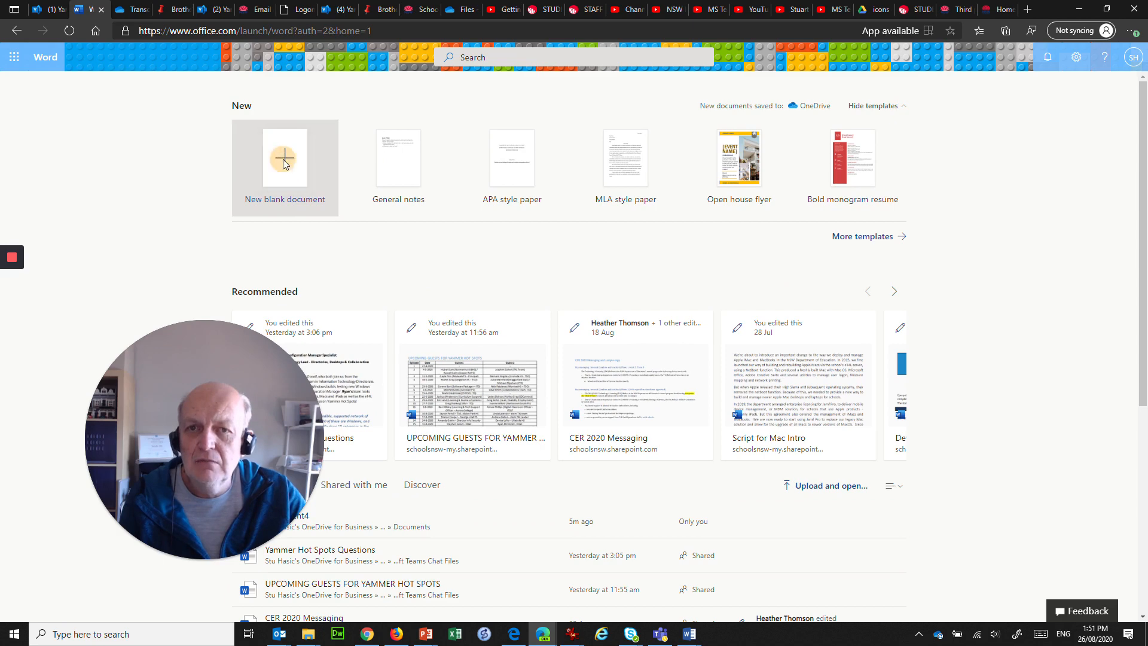
left_click(284, 159)
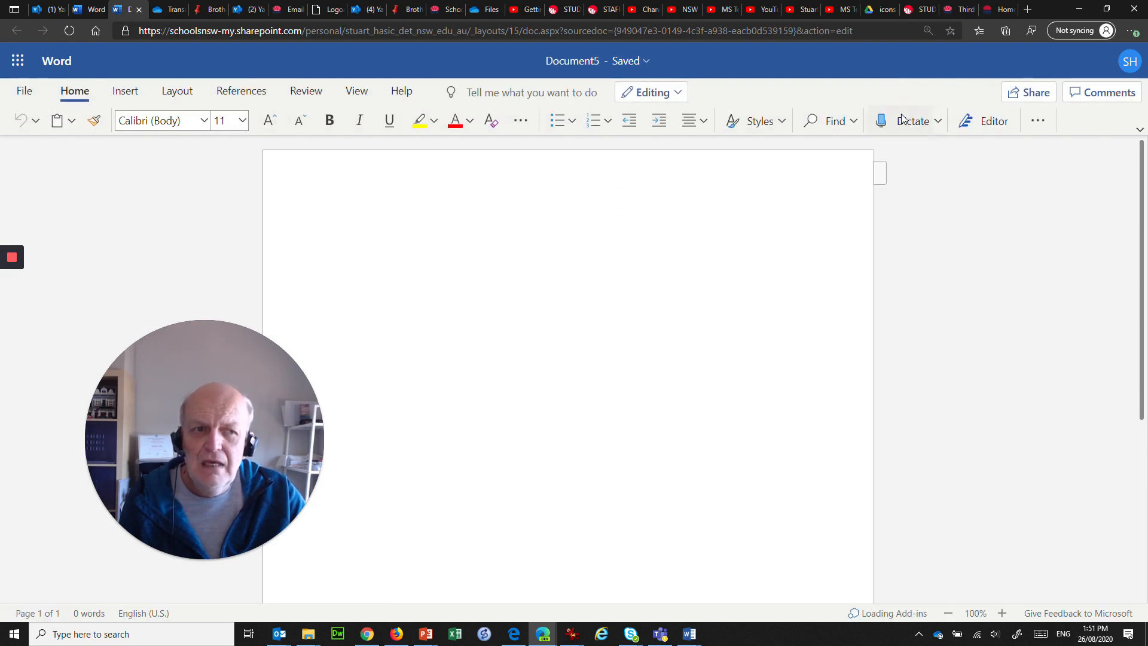
mouse_move(912, 121)
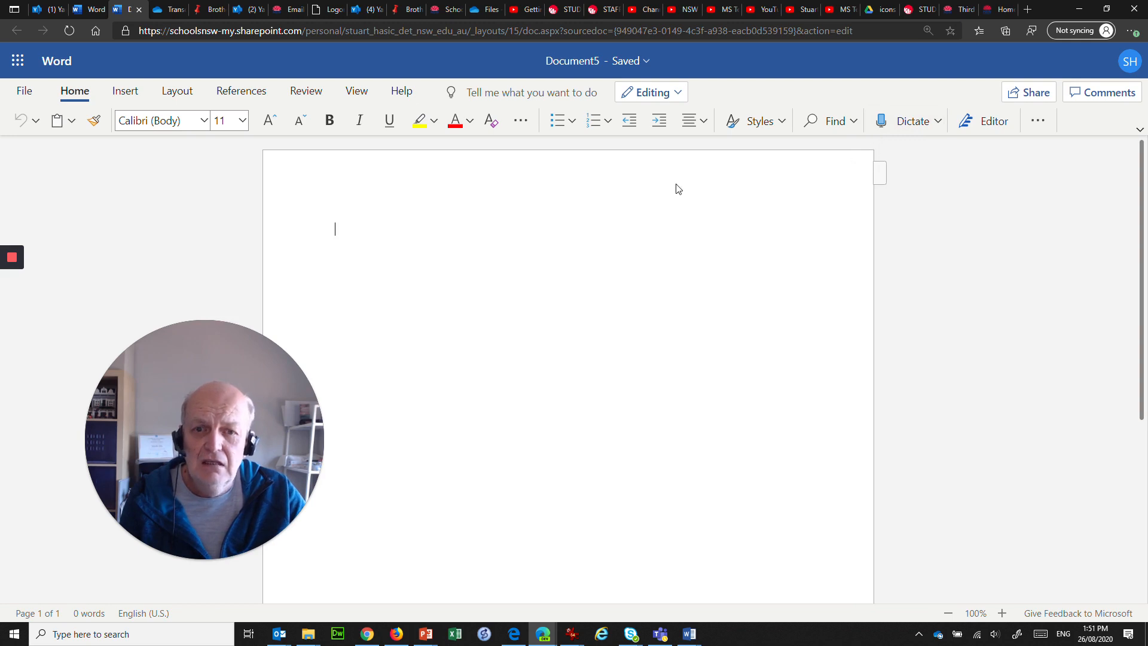
Step: Dictate 'quickly you just talk and it automatically takes your words' onto the page
left_click(912, 121)
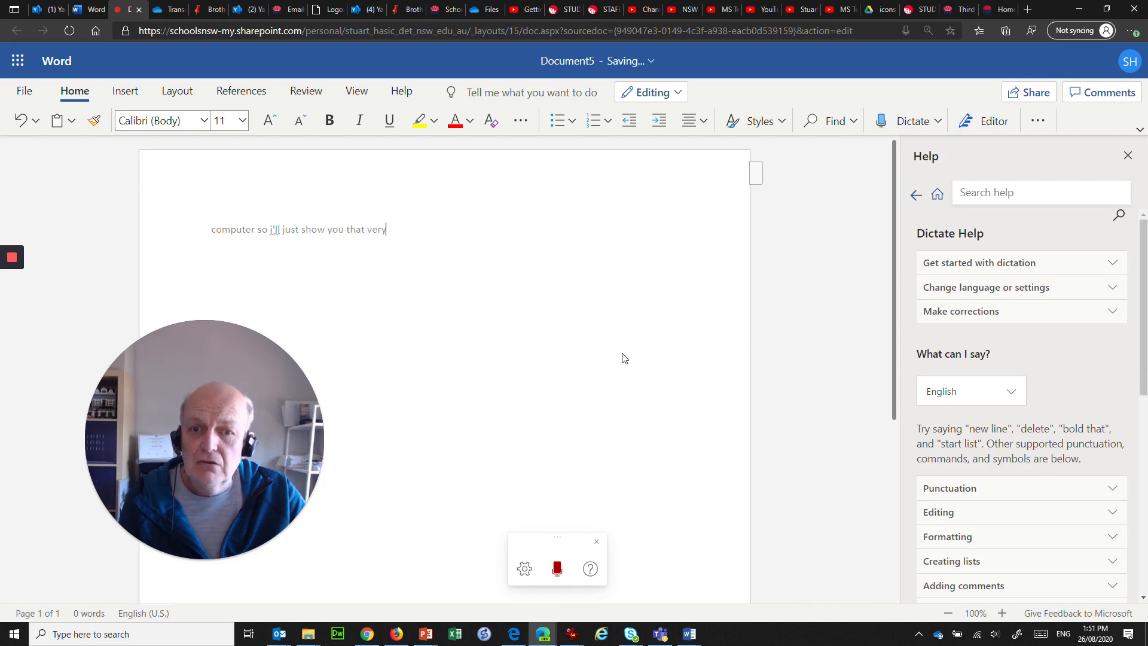
type("quickly you just talk")
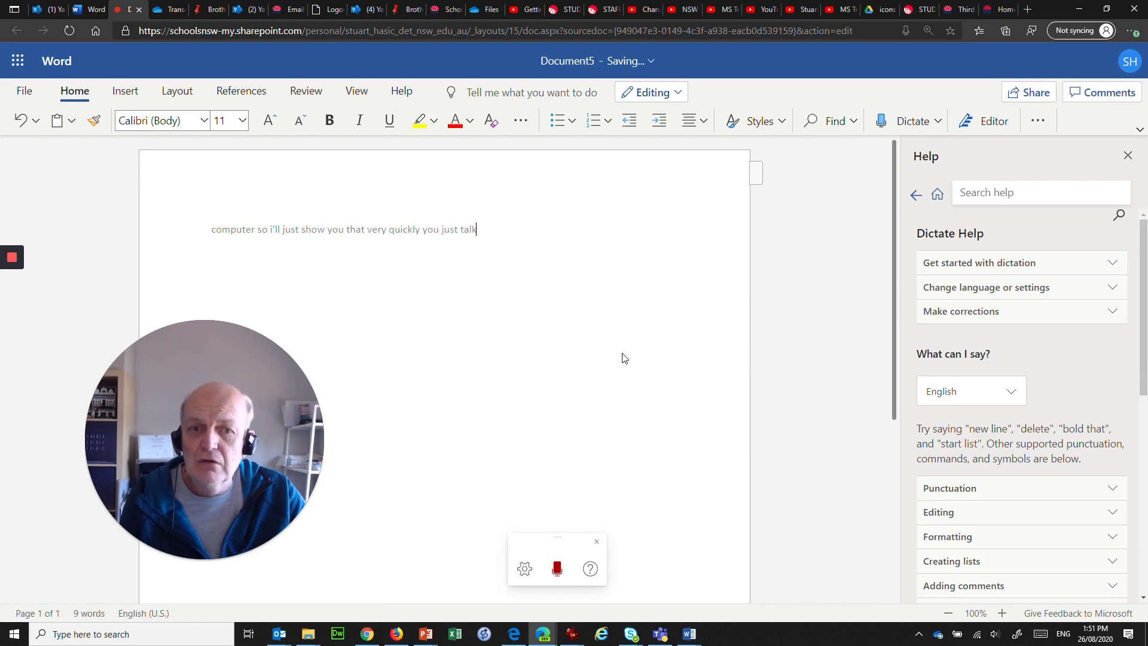
type("and it automatically")
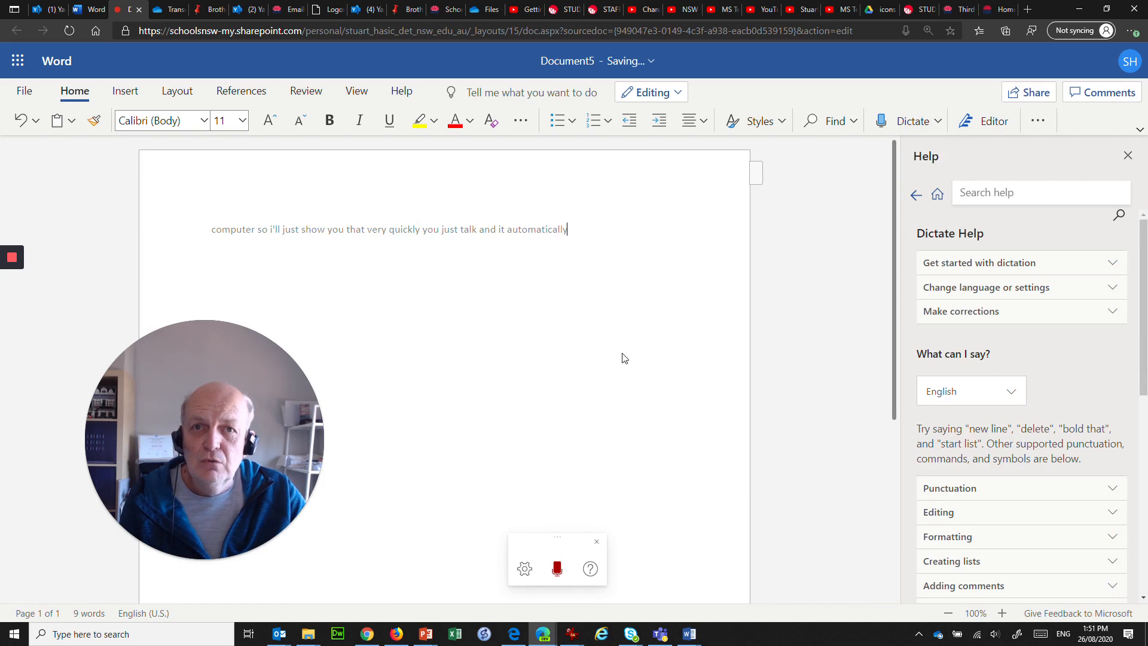
type("takes your words and")
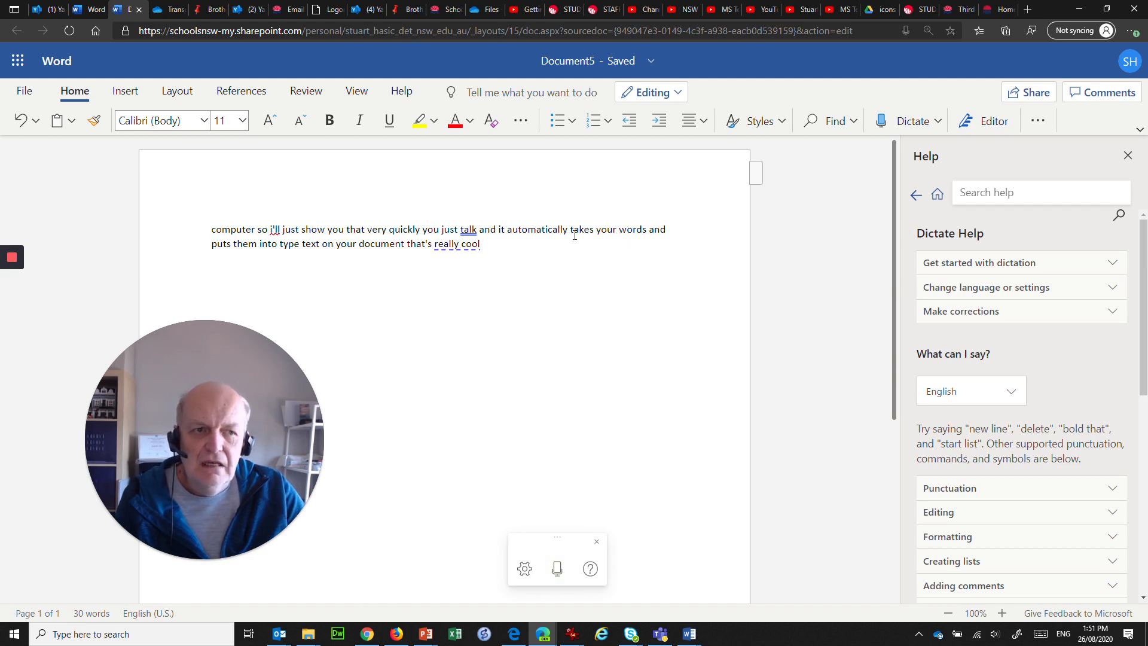
left_click(1126, 156)
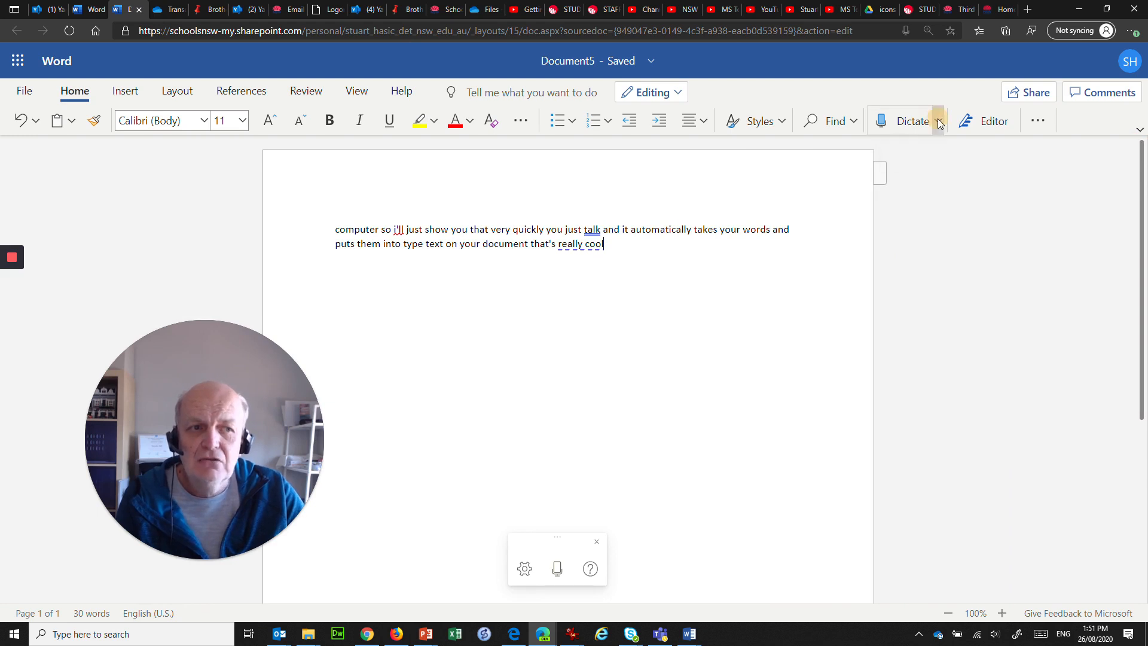
Step: Choose Transcribe from the Dictate dropdown to show the transcription pane
left_click(939, 122)
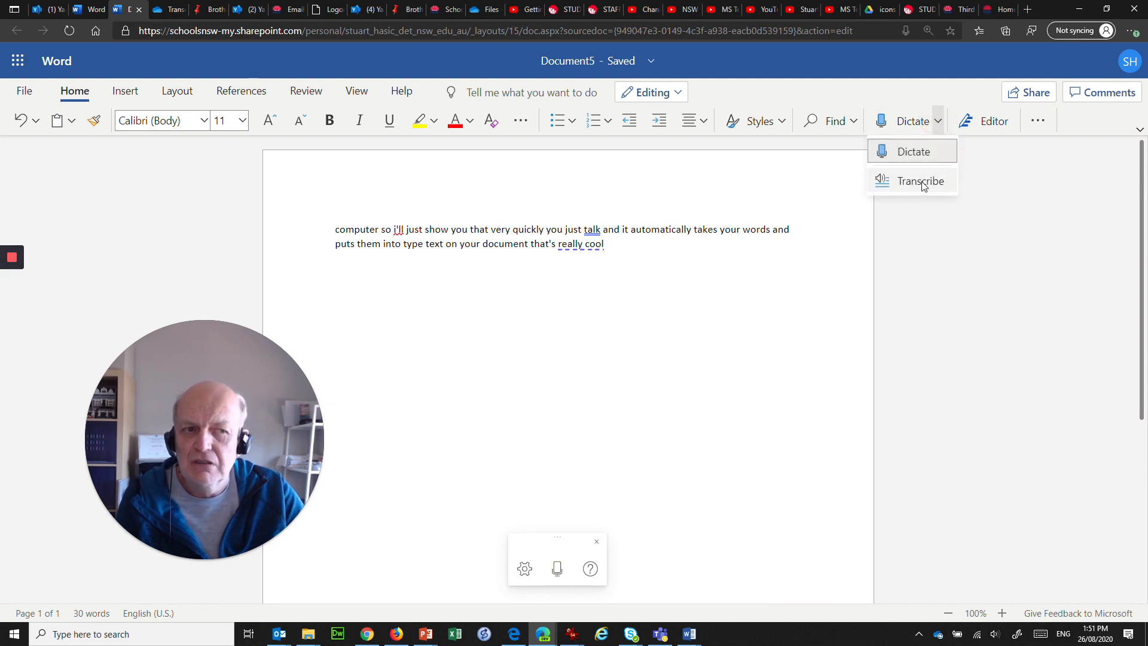
mouse_move(920, 185)
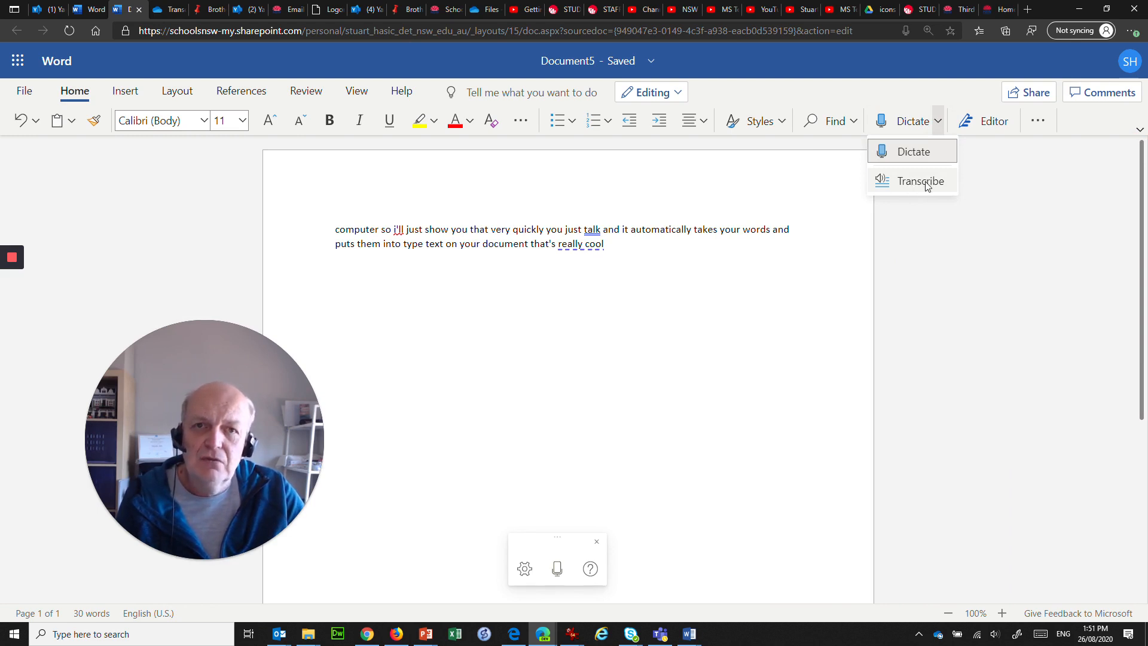
left_click(920, 181)
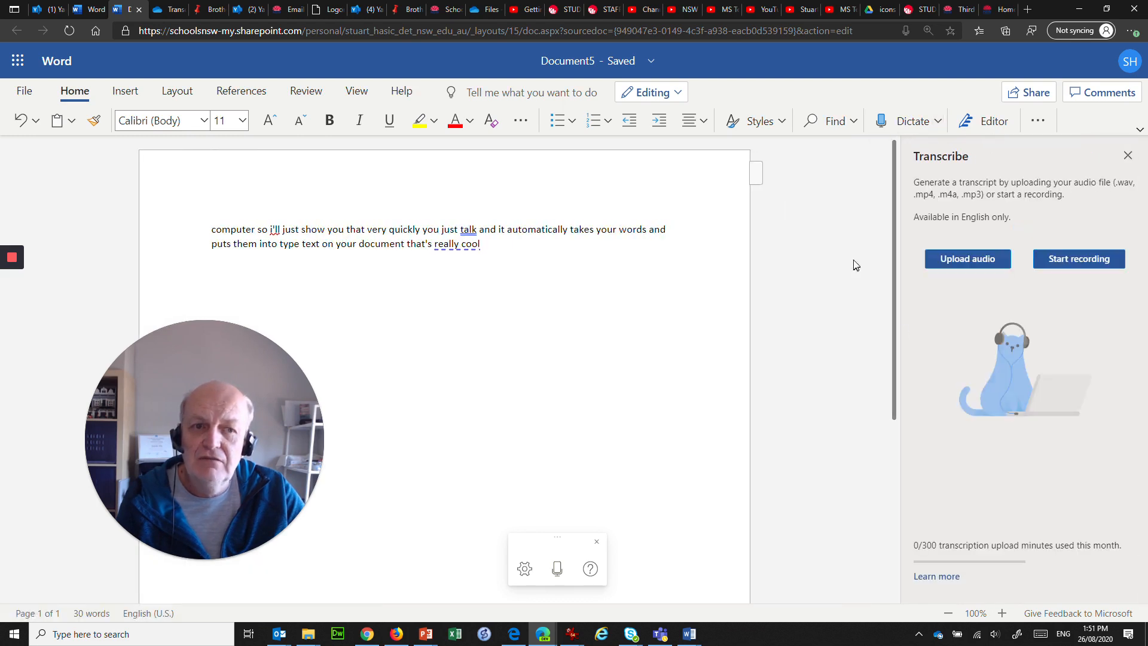
mouse_move(811, 262)
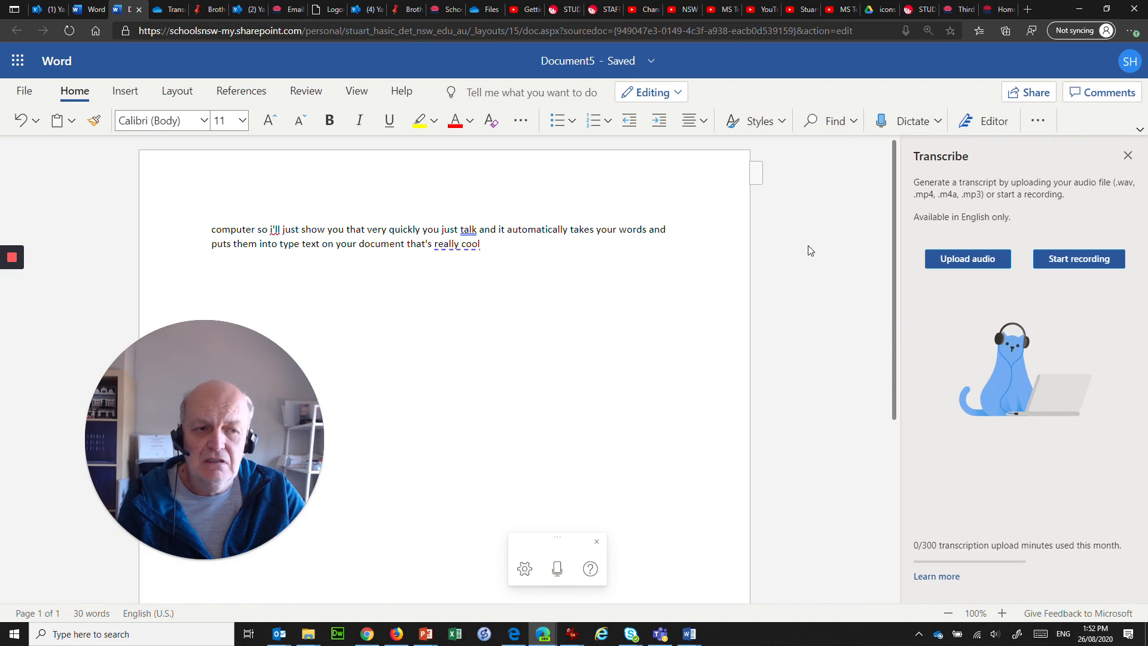
mouse_move(966, 258)
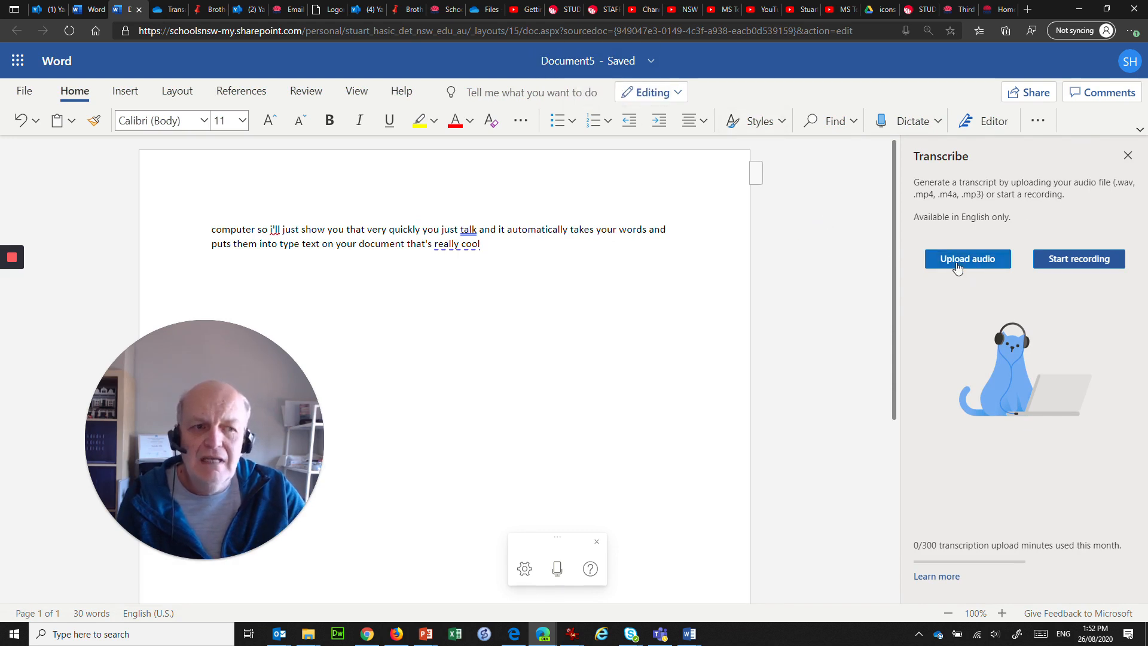
mouse_move(1077, 258)
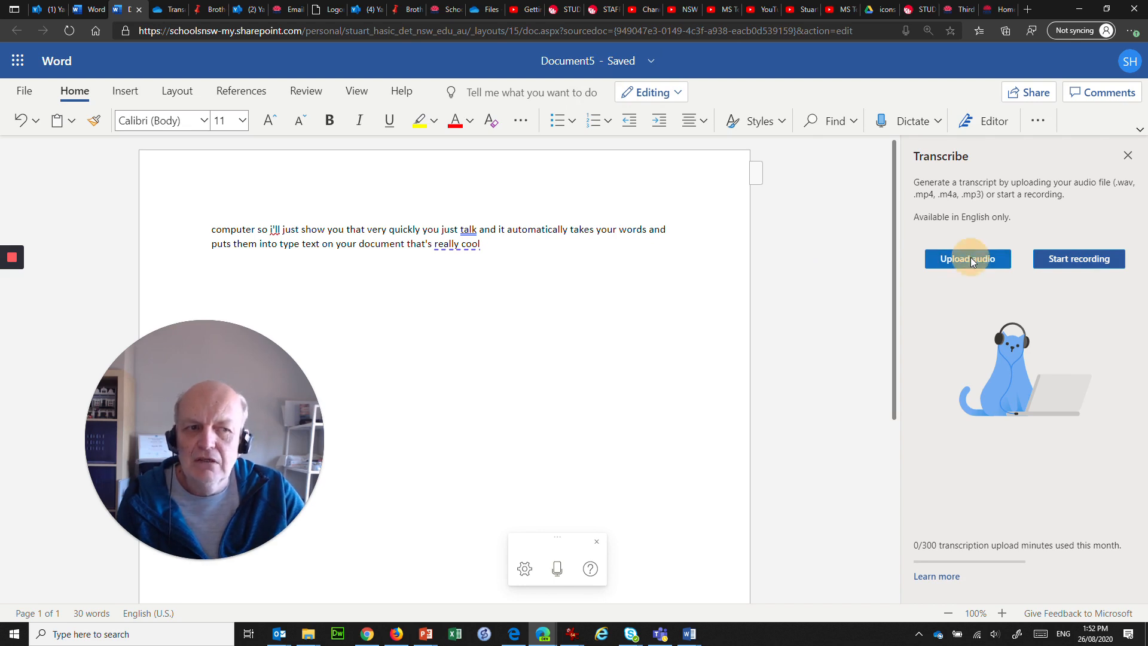
Step: Upload The Virtual Staffroom.mp3 for transcription
left_click(966, 259)
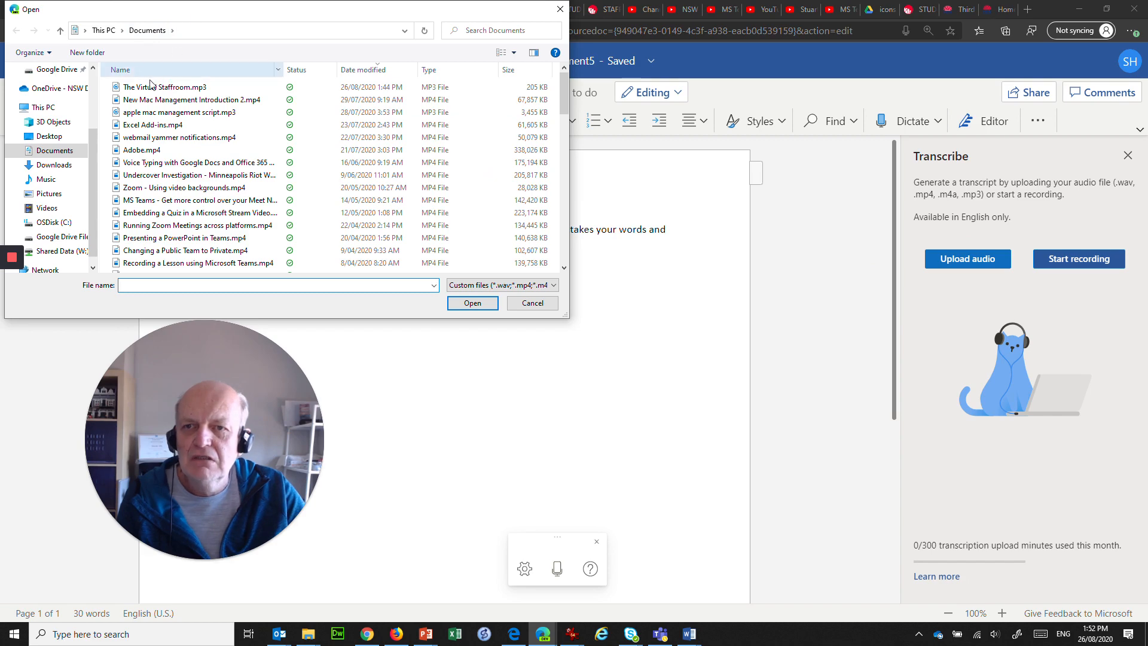
mouse_move(166, 91)
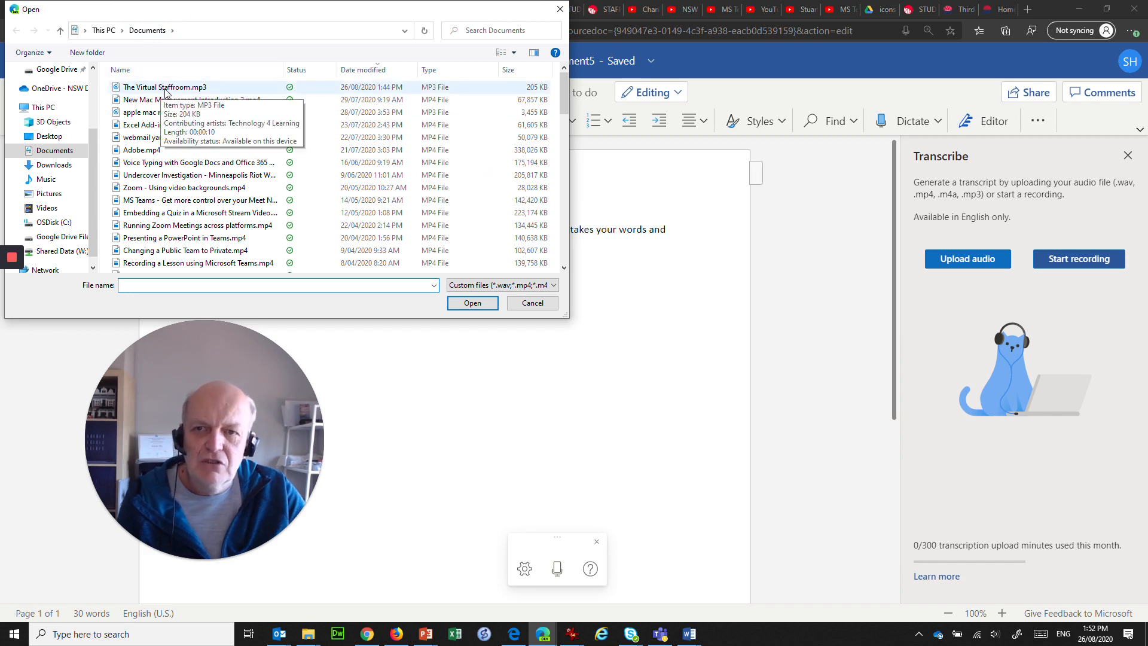
left_click(471, 302)
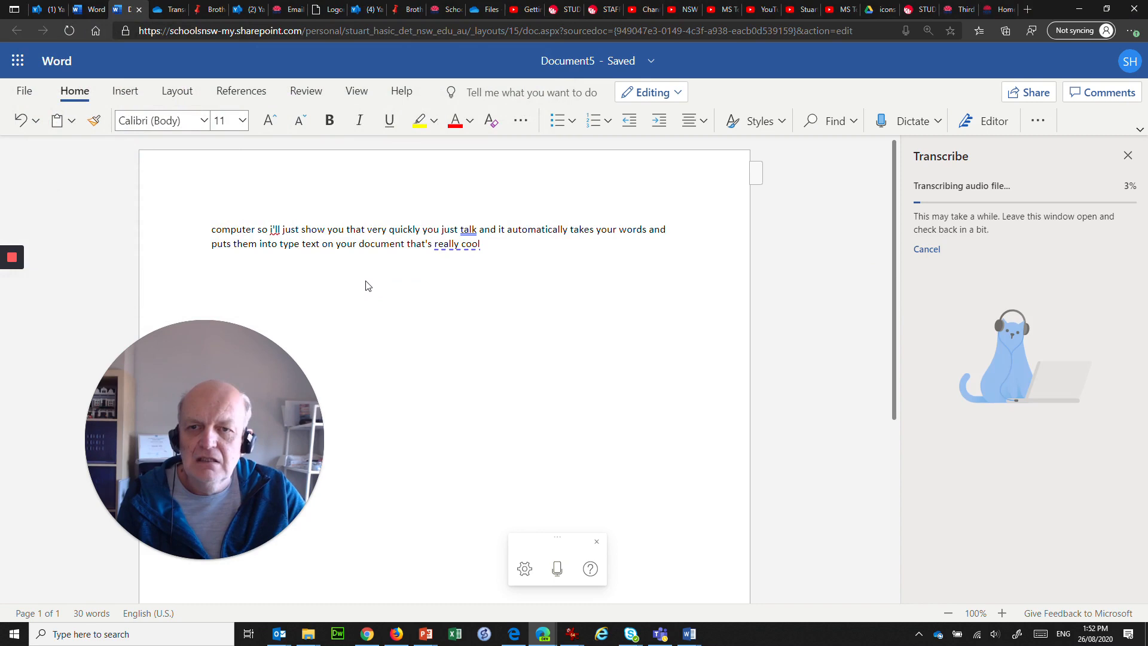
mouse_move(489, 304)
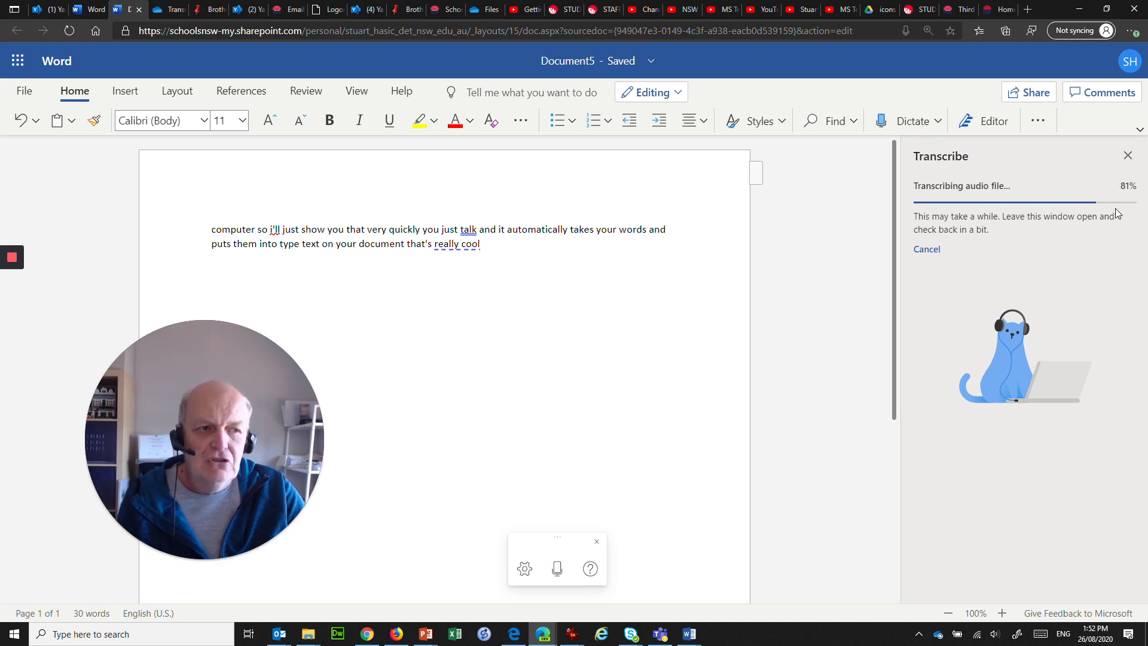
mouse_move(1012, 262)
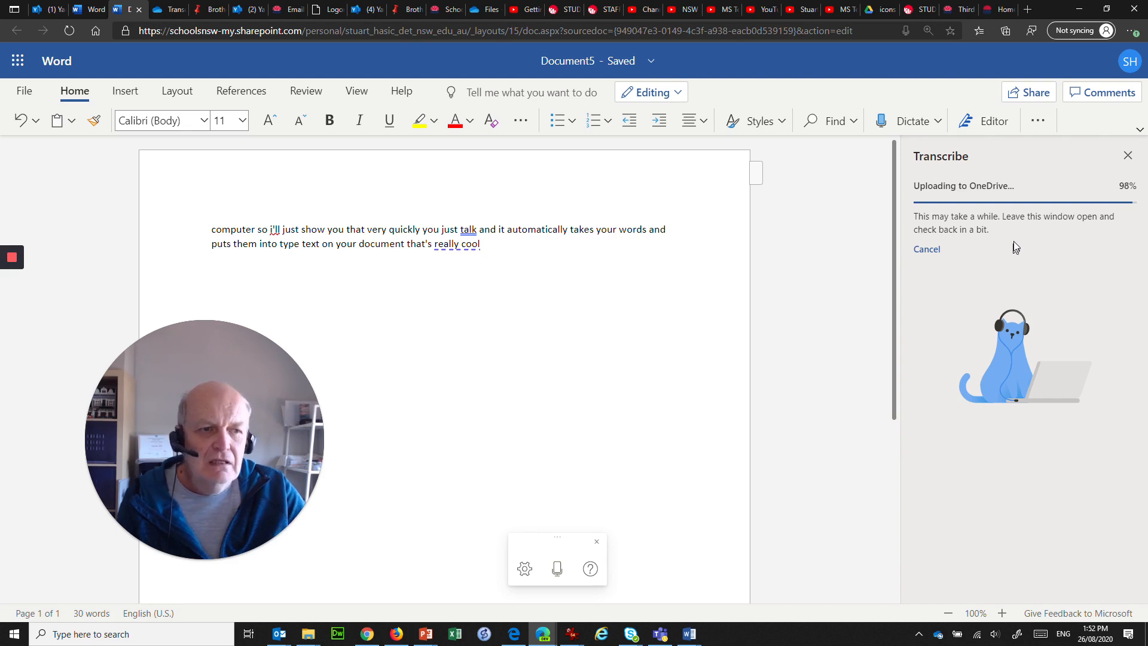
mouse_move(1039, 231)
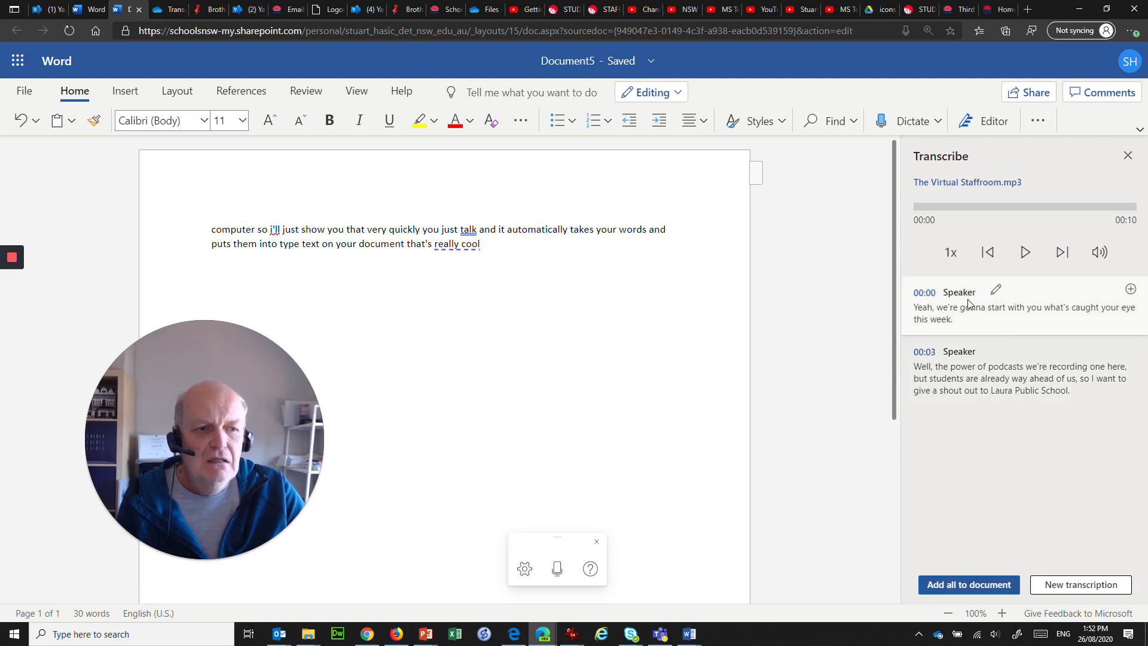
mouse_move(1053, 316)
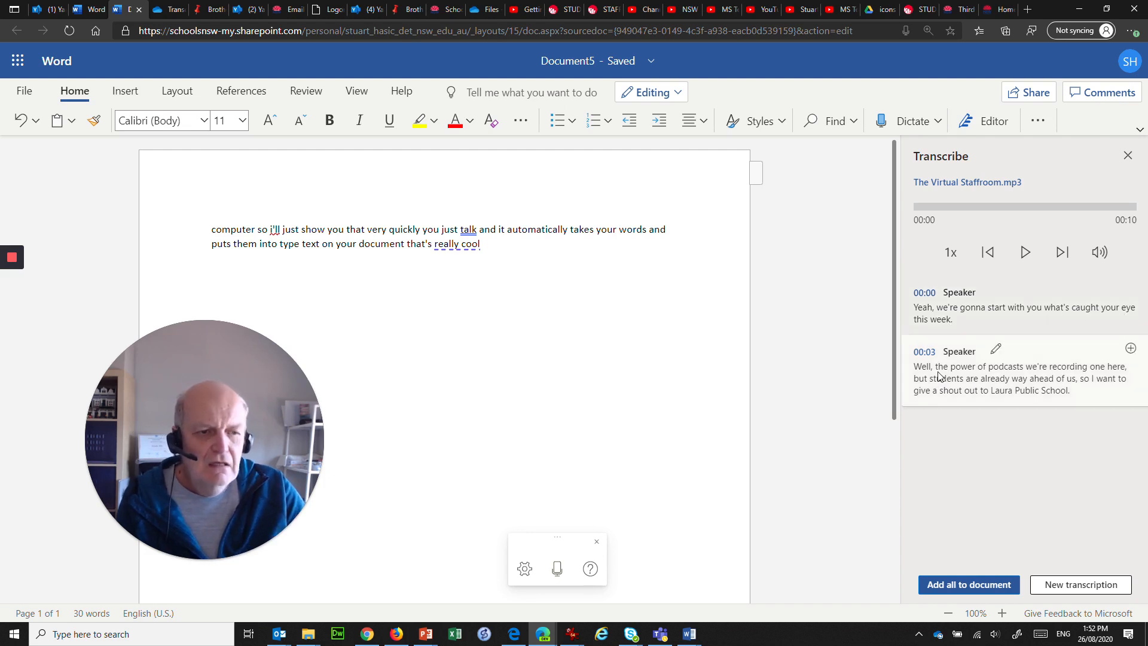
mouse_move(1016, 387)
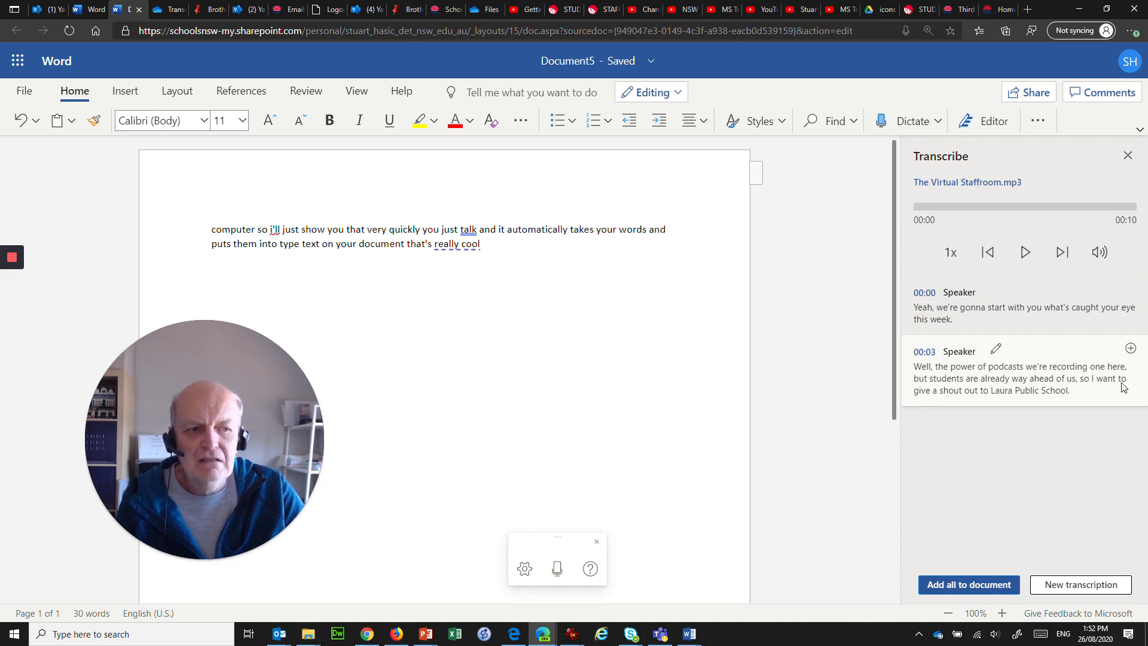
mouse_move(1005, 403)
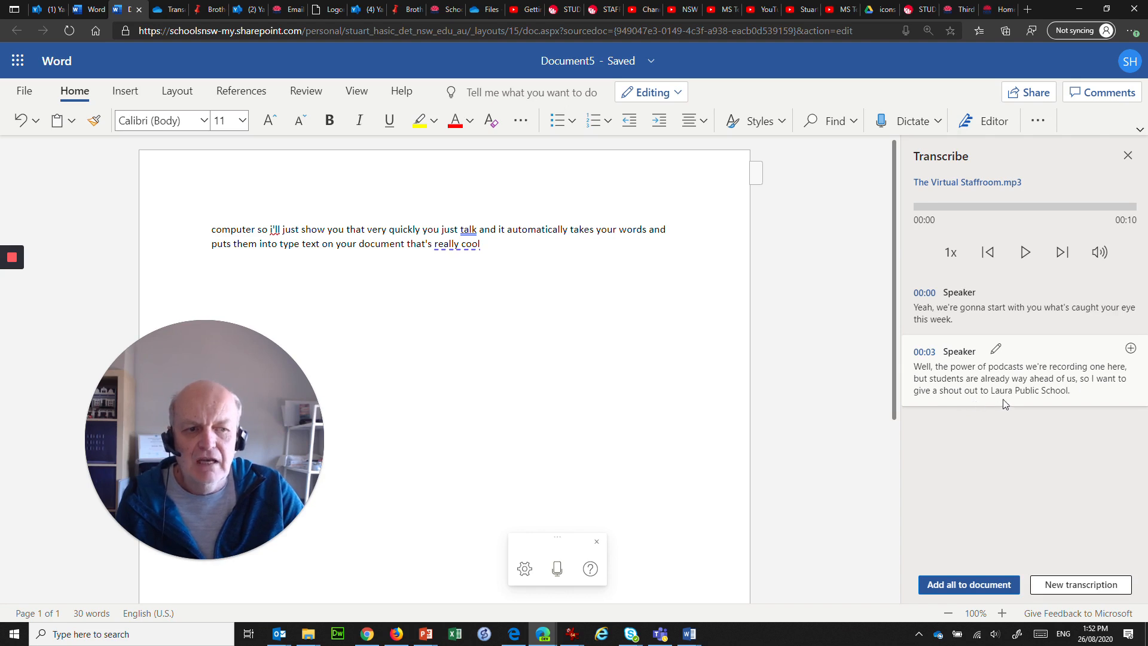
mouse_move(1061, 406)
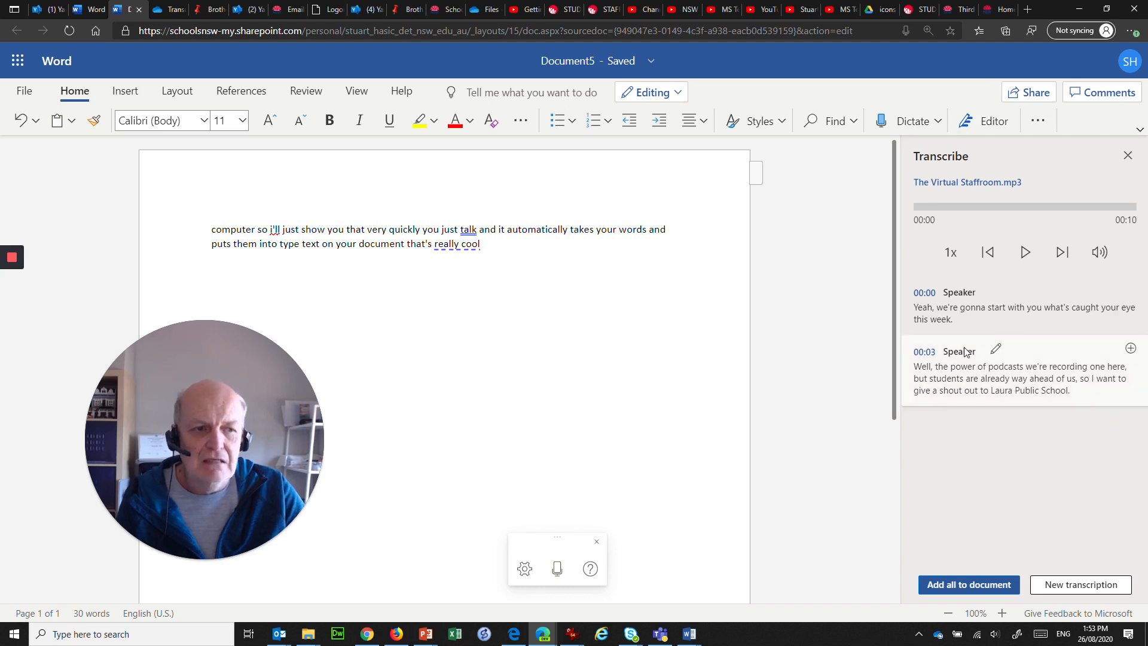
mouse_move(924, 291)
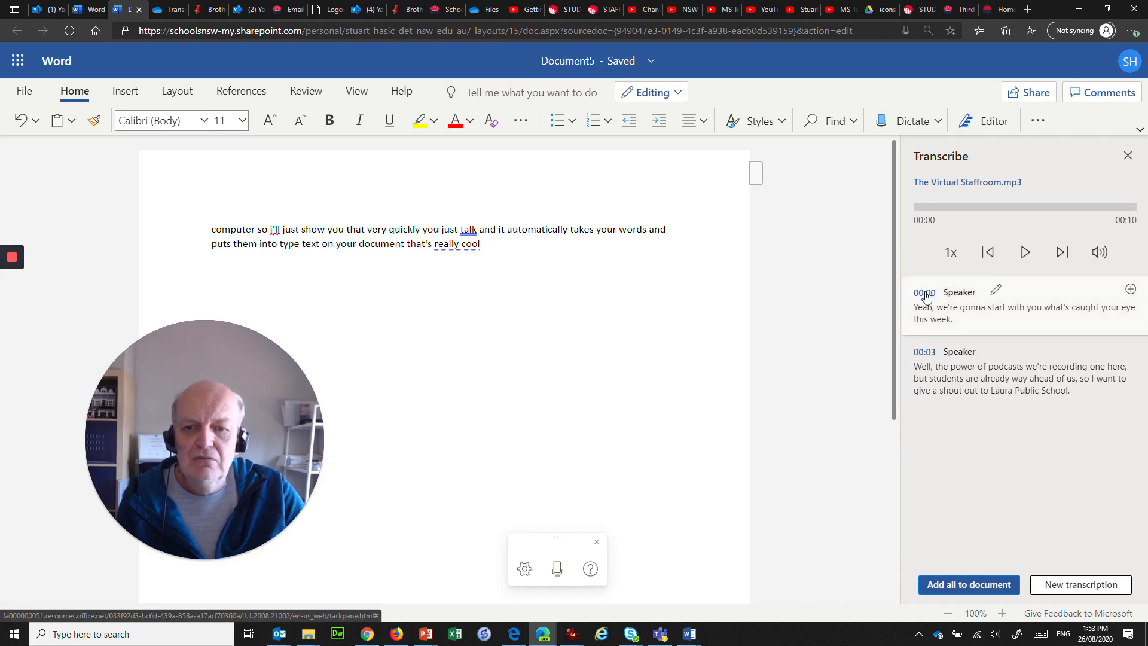
left_click(1025, 252)
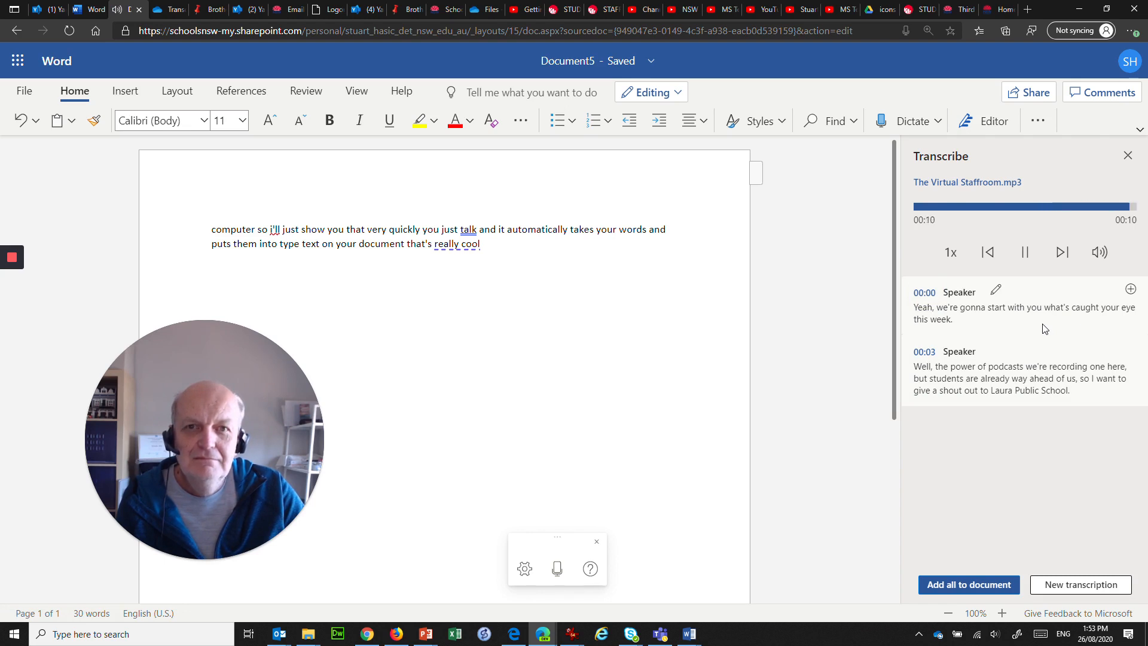
left_click(1025, 252)
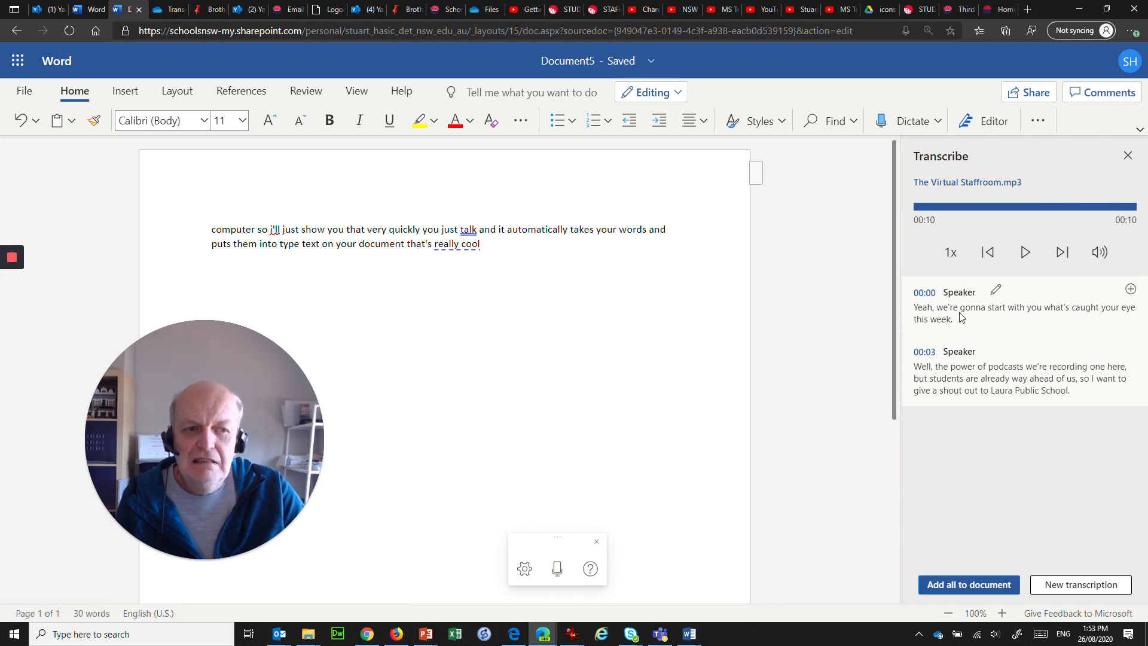
mouse_move(949, 322)
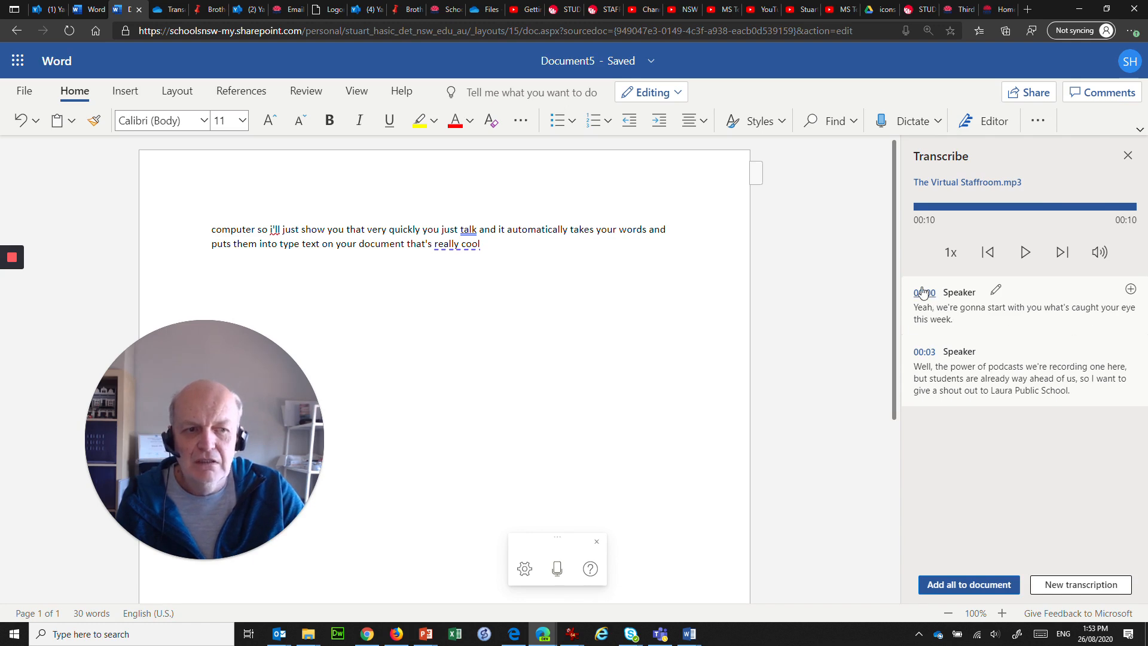
left_click(1025, 252)
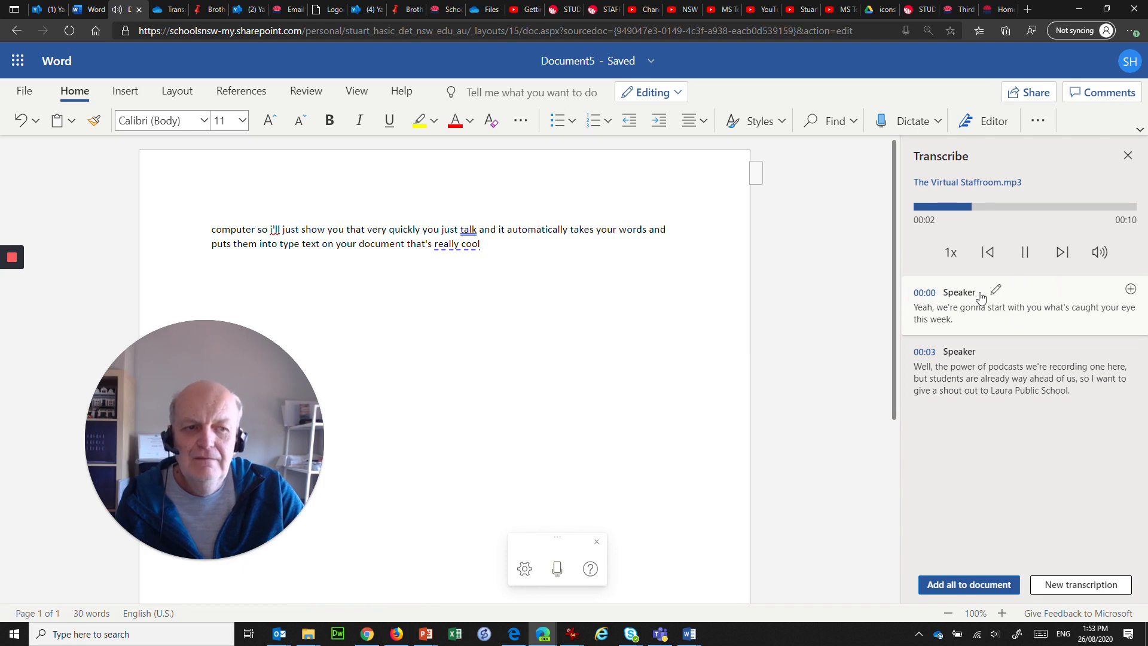
left_click(1025, 252)
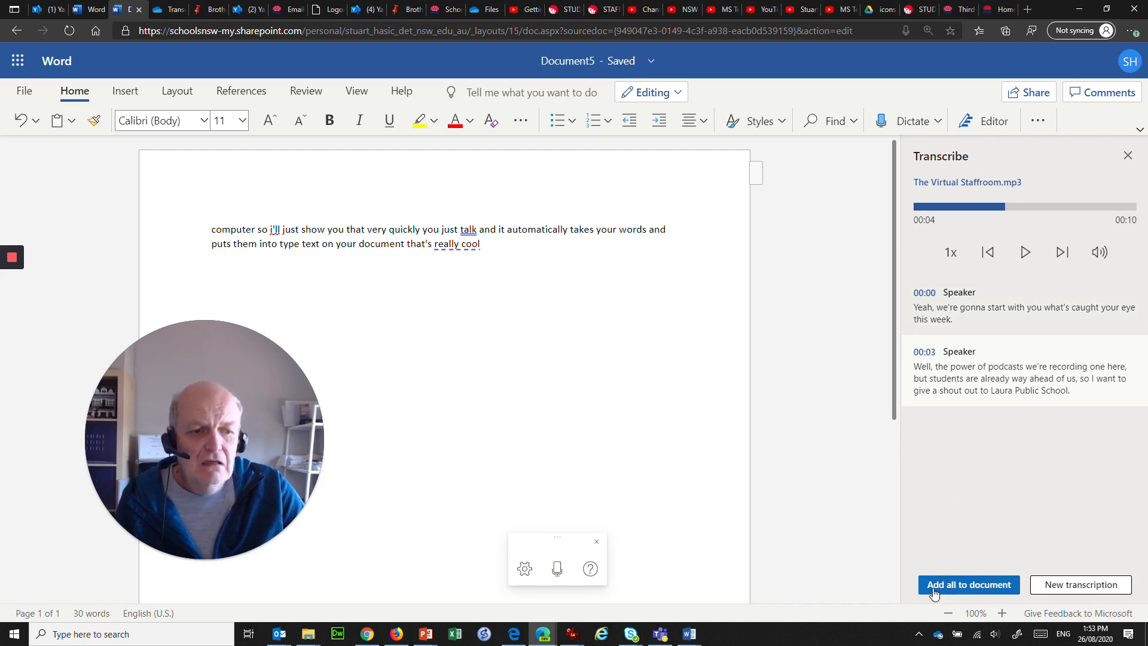
mouse_move(1030, 302)
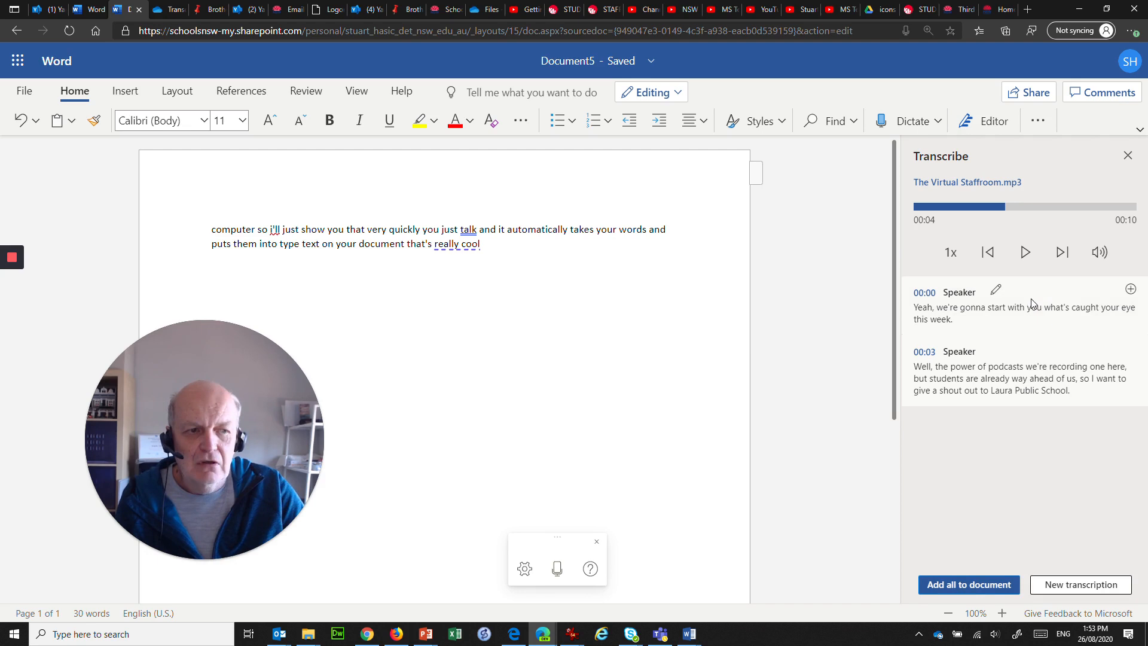
mouse_move(1129, 288)
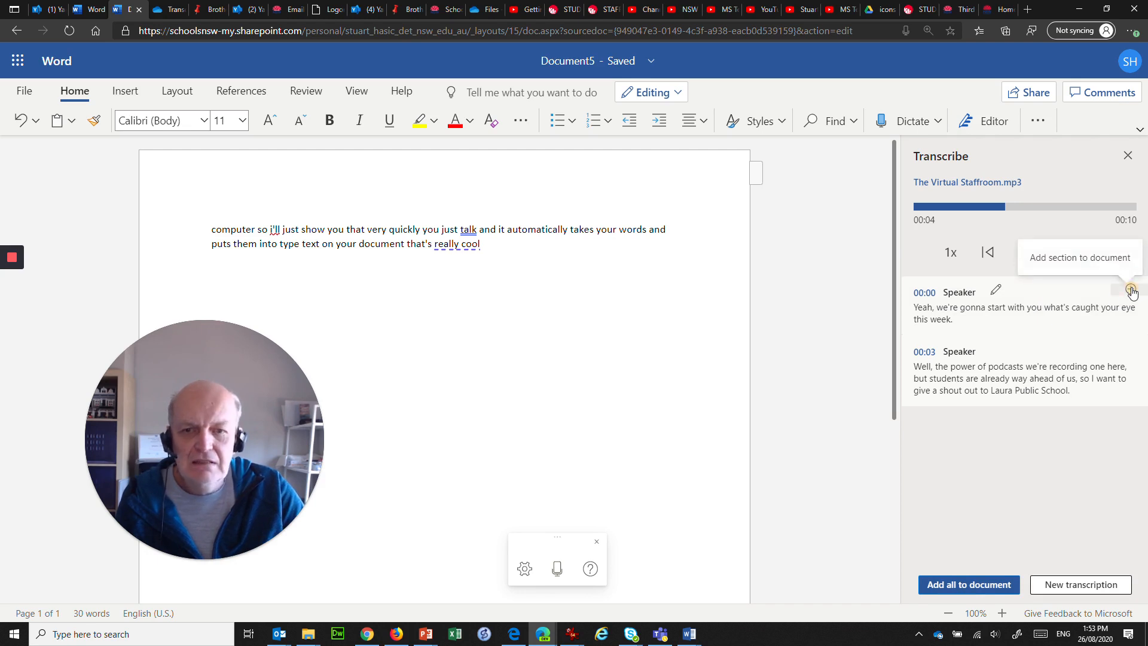
Step: Insert the first transcript section and correct its opening word to 'Yvette'
left_click(1132, 291)
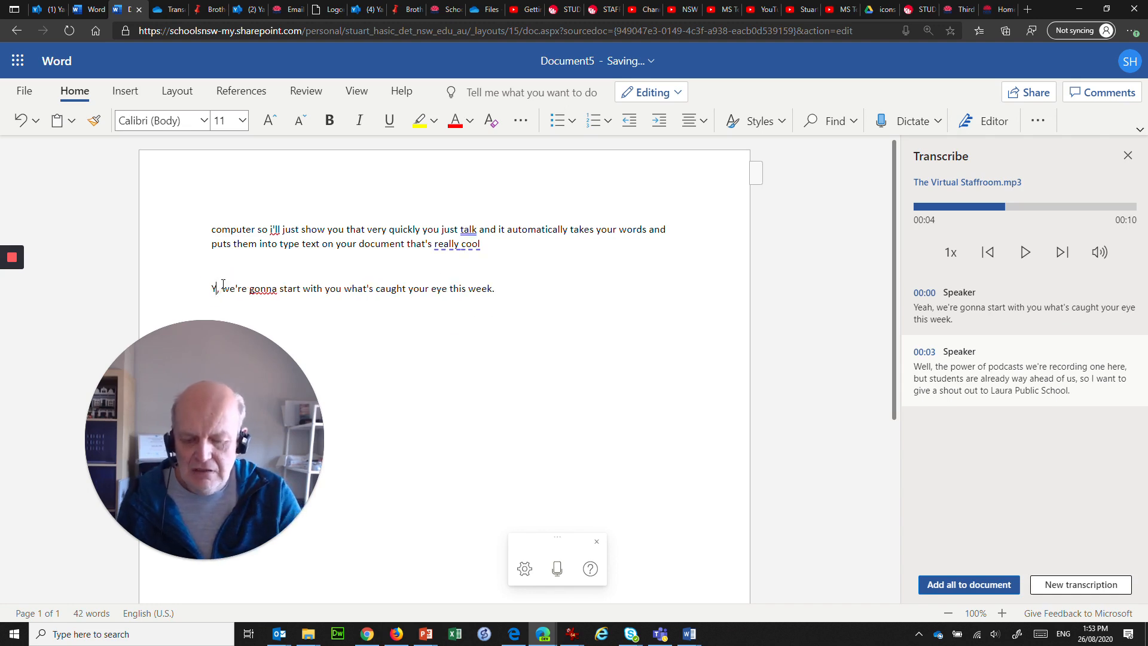
type("Yvette")
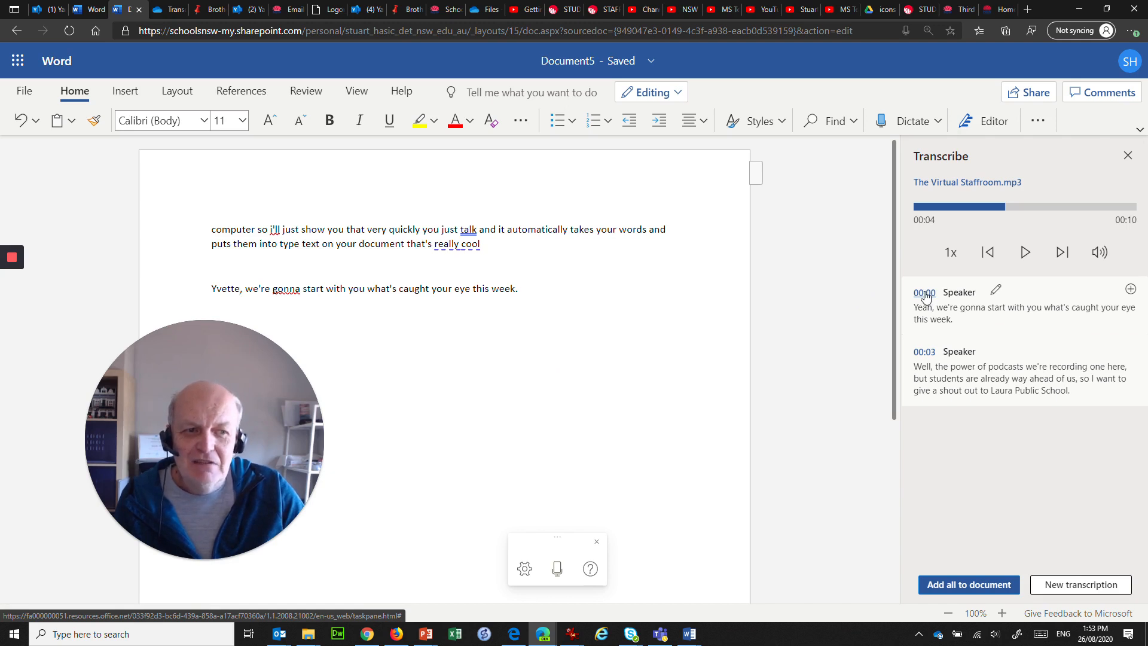
left_click(1024, 252)
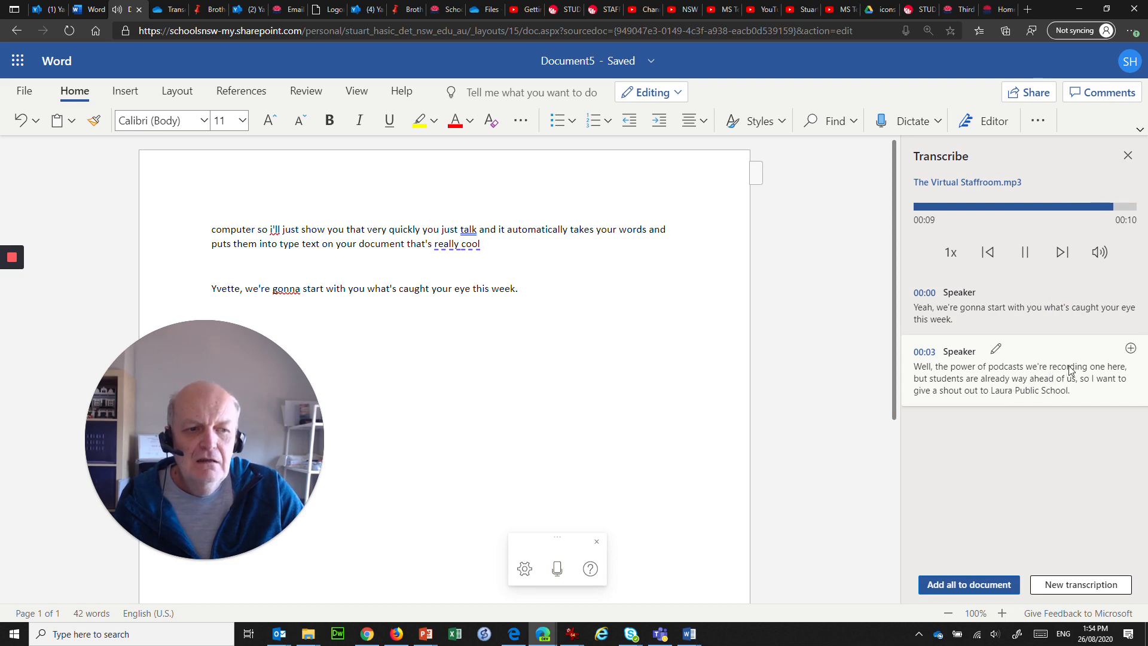
Step: Insert the second transcript section as its own paragraph below the Yvette line
left_click(1025, 252)
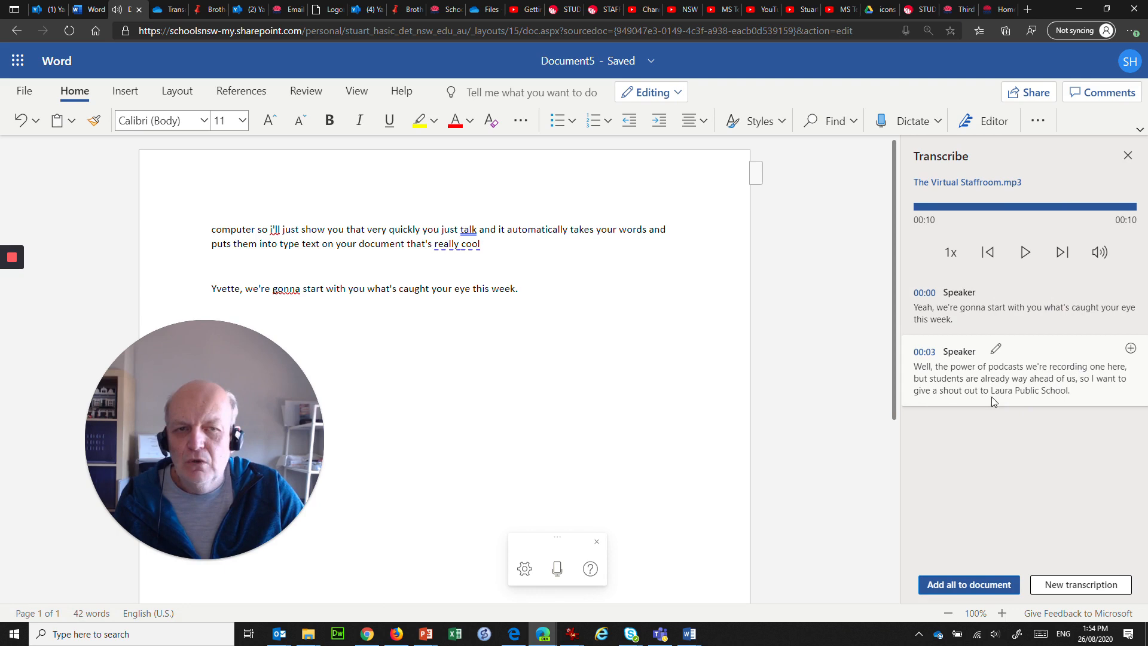
mouse_move(1130, 348)
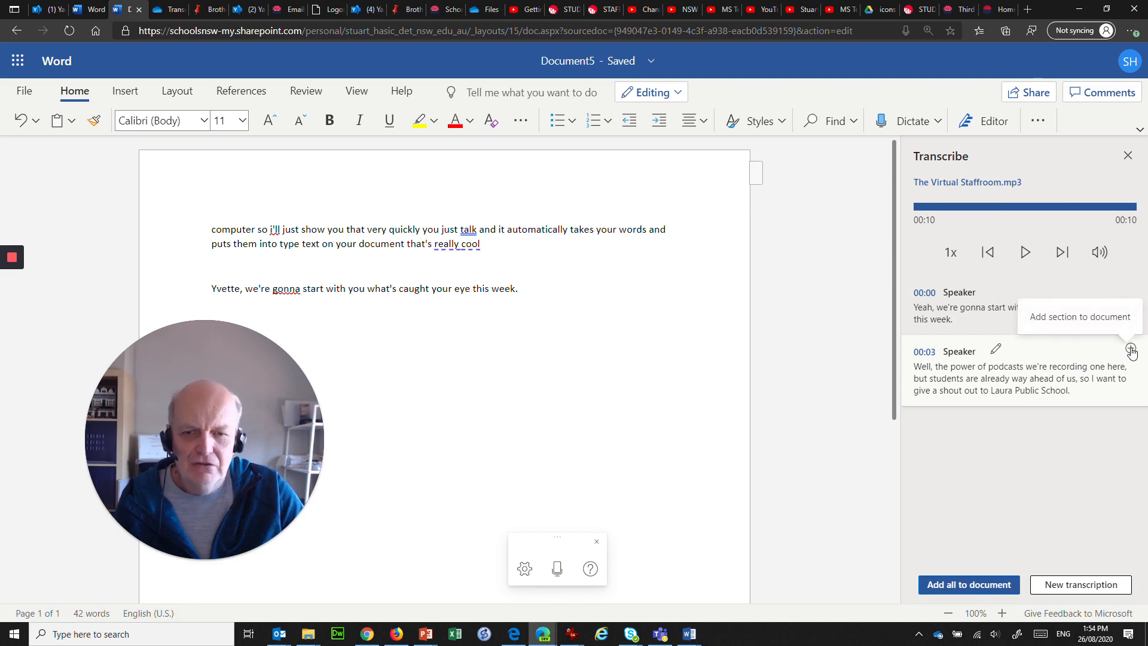
left_click(1130, 351)
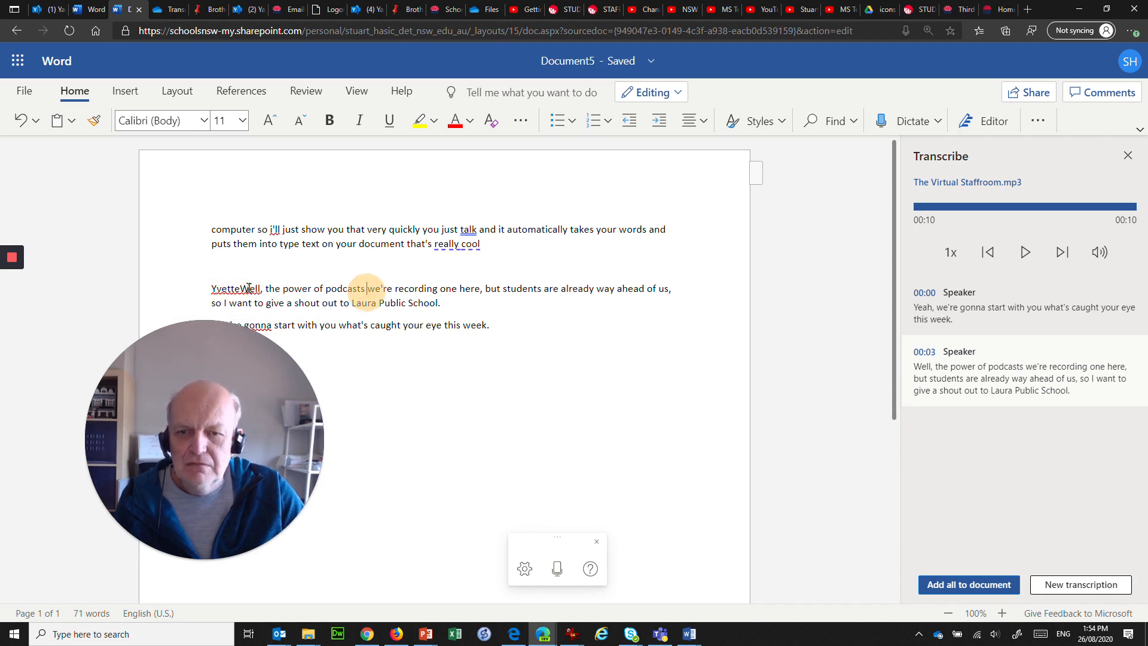
right_click(235, 288)
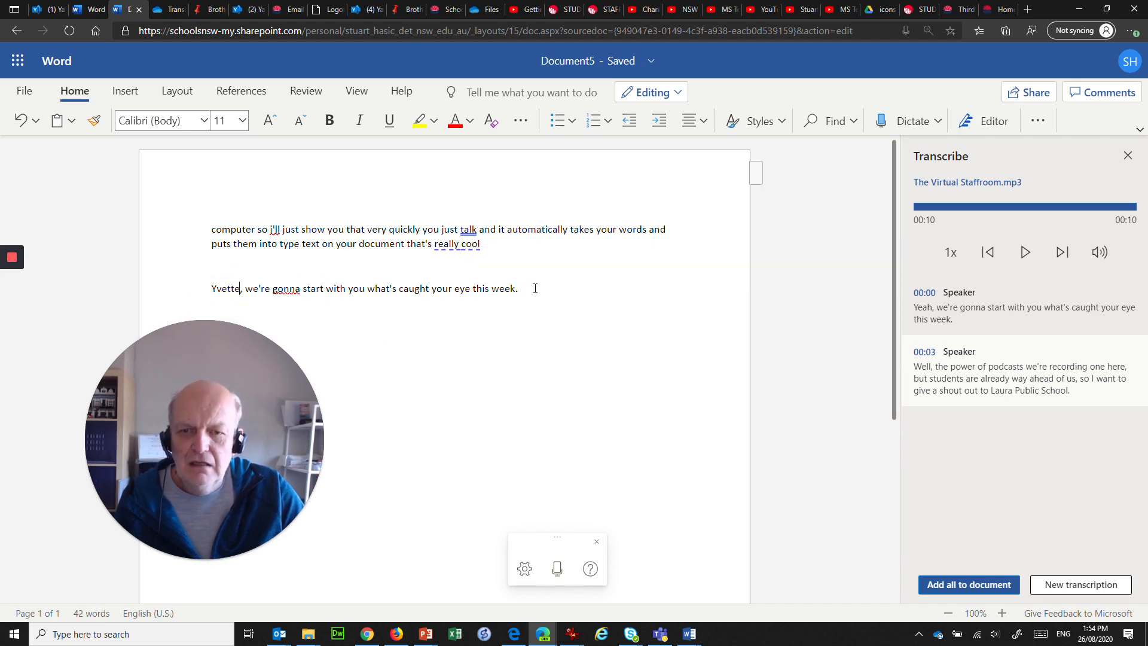
key("ctrl+v")
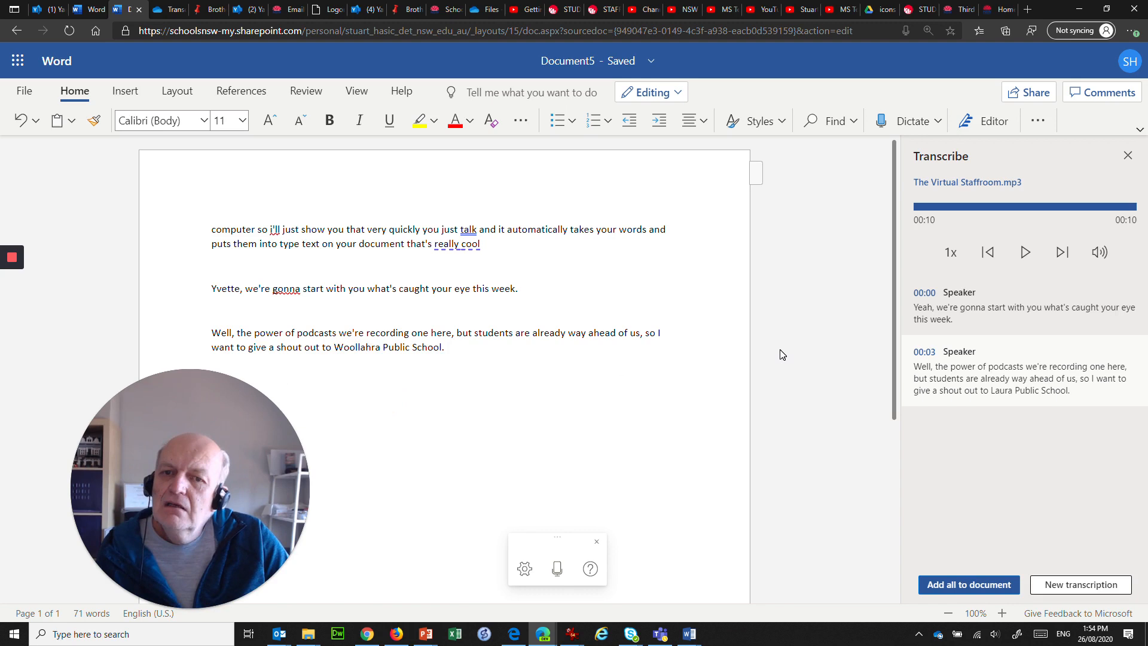
mouse_move(630, 377)
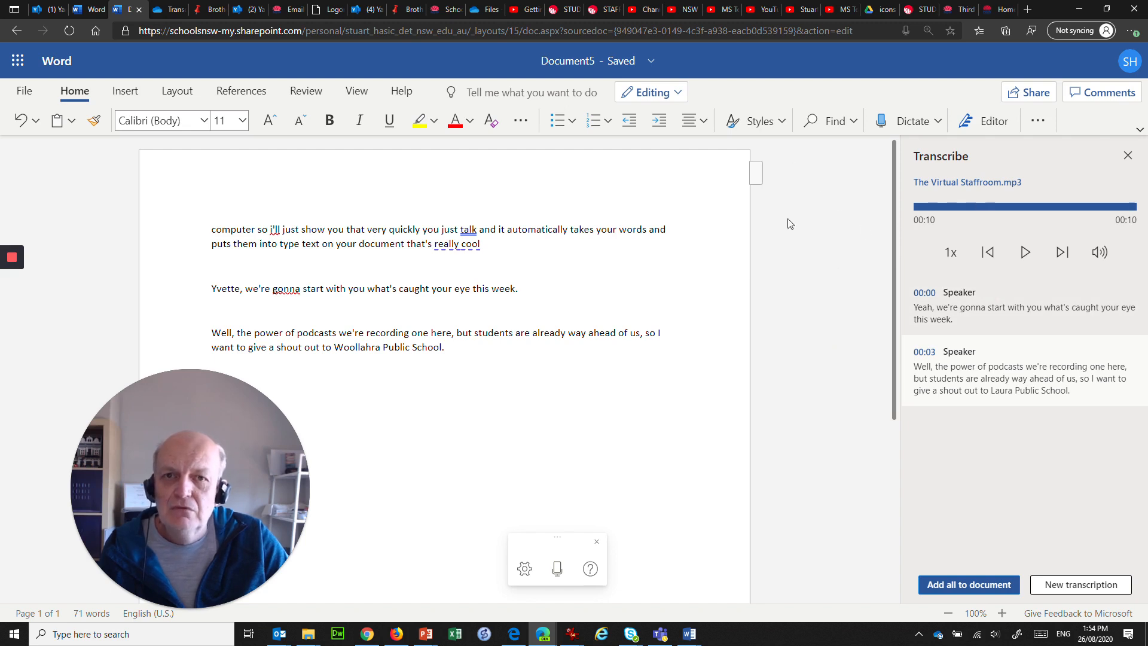
mouse_move(710, 292)
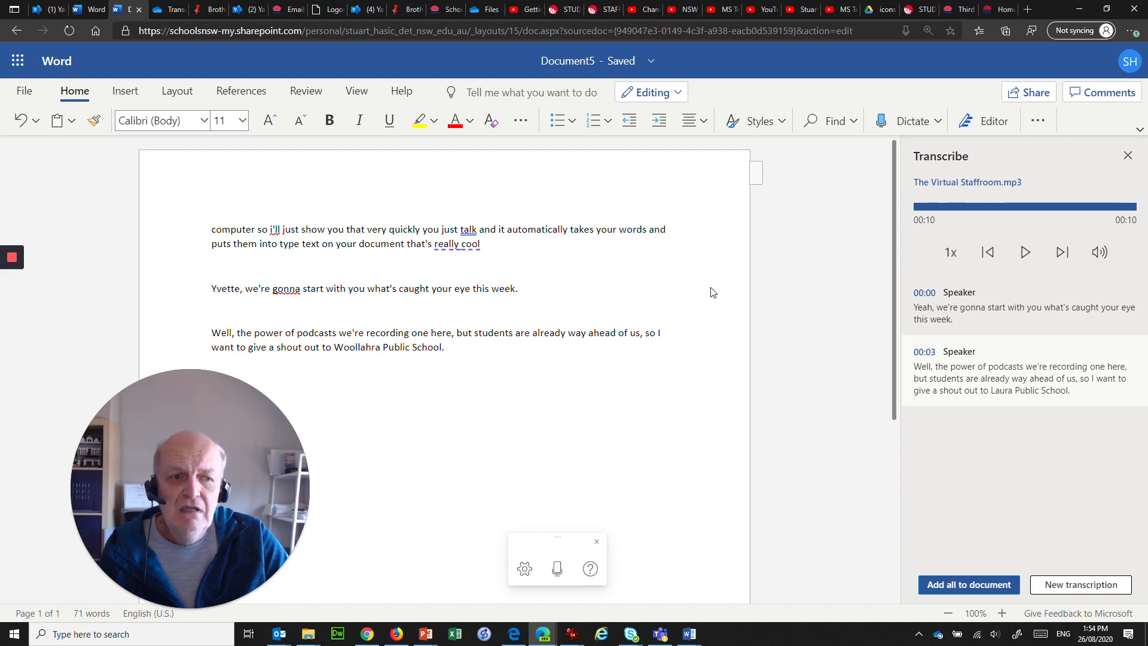
mouse_move(1091, 389)
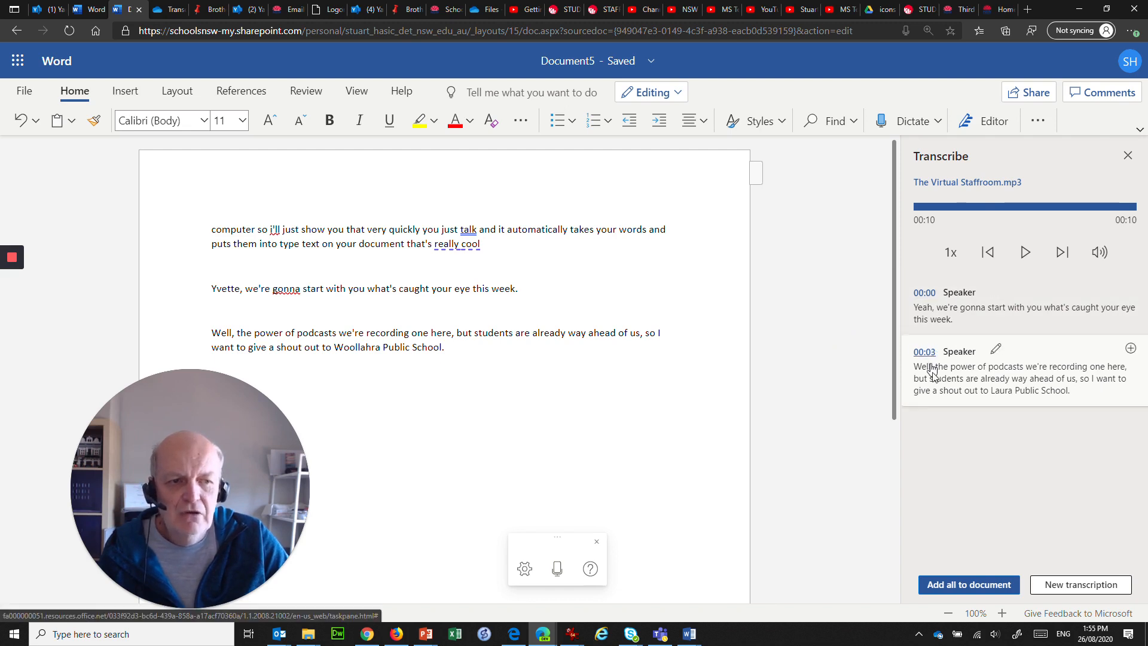
mouse_move(947, 432)
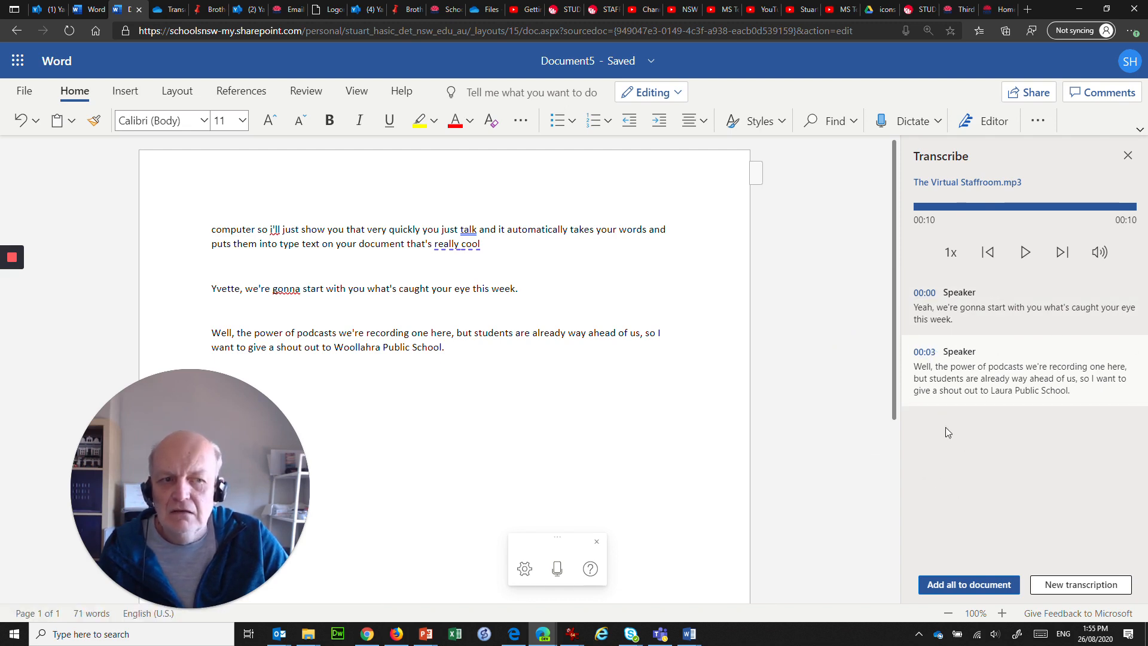
mouse_move(963, 545)
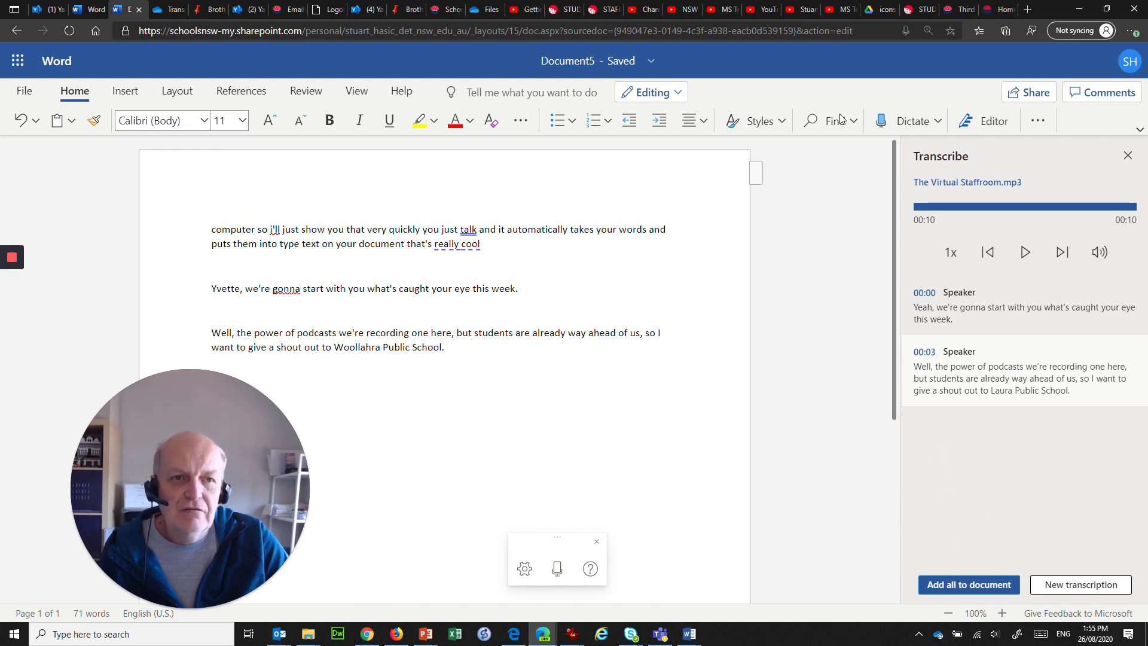
mouse_move(834, 82)
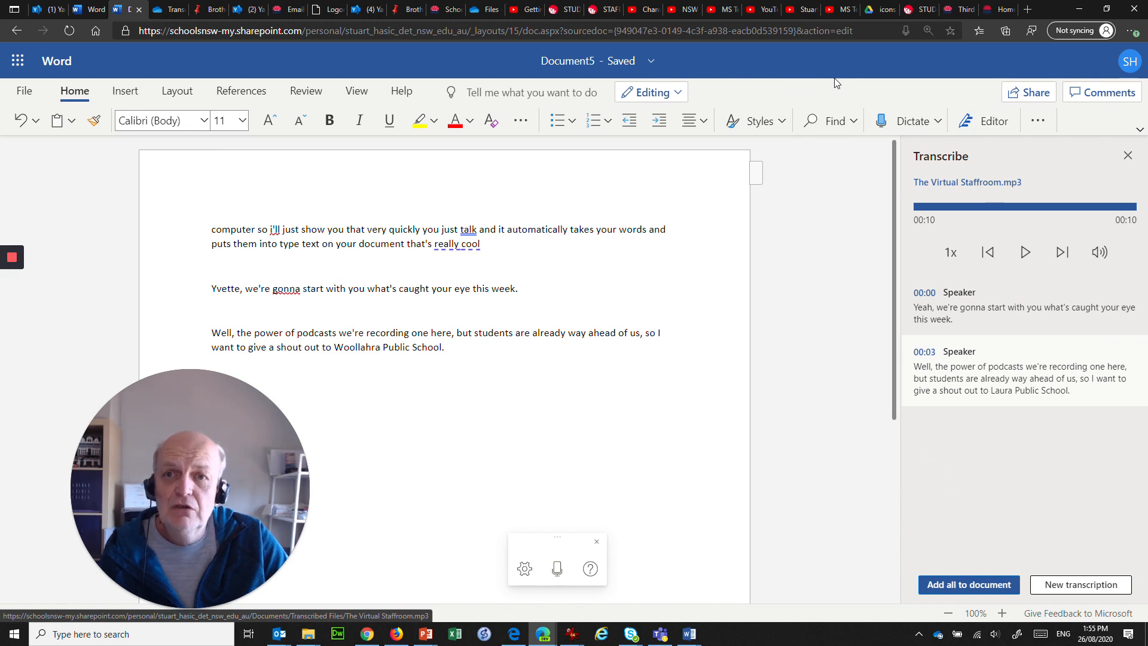
mouse_move(913, 119)
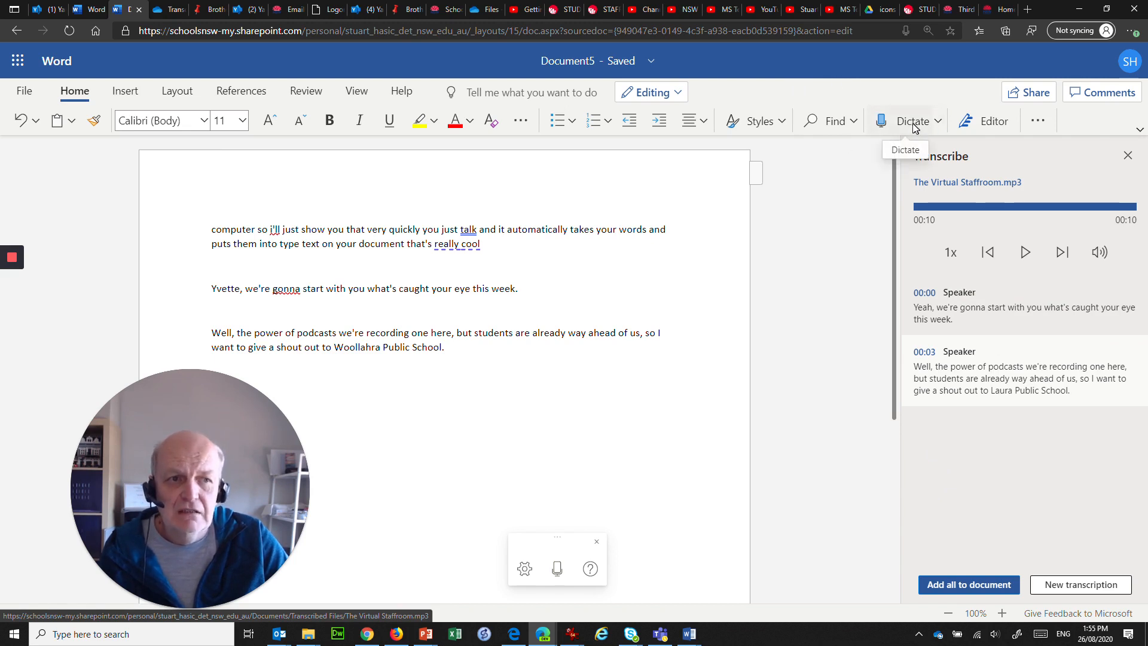
Step: Show the Dictate and Transcribe options from the Dictate dropdown
left_click(940, 119)
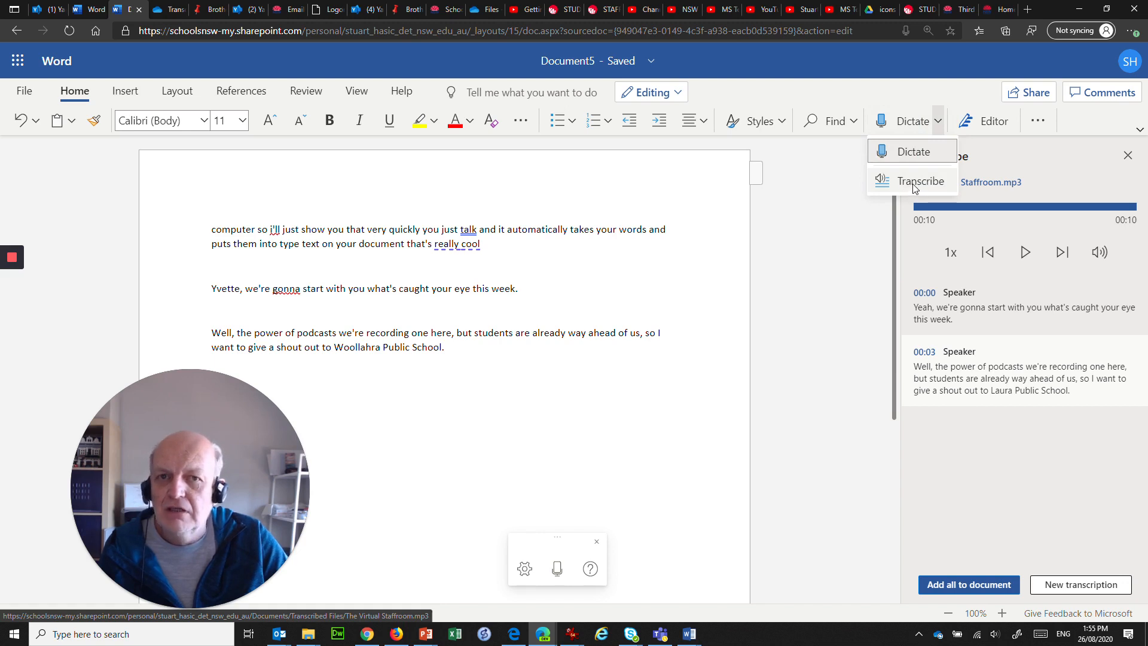
mouse_move(517, 241)
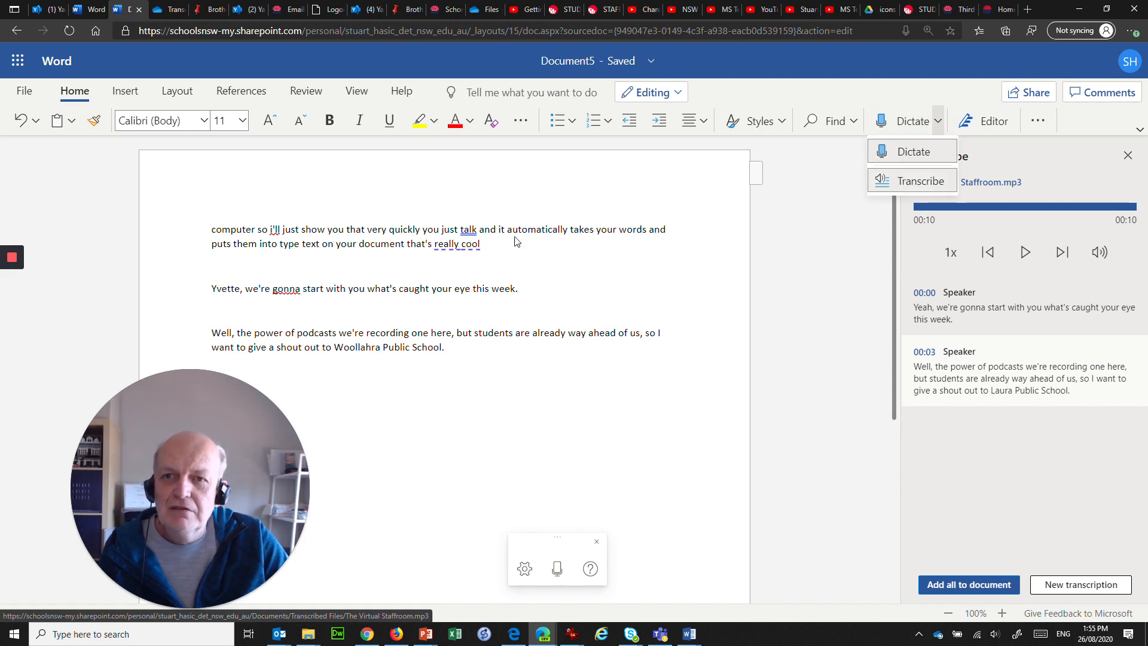